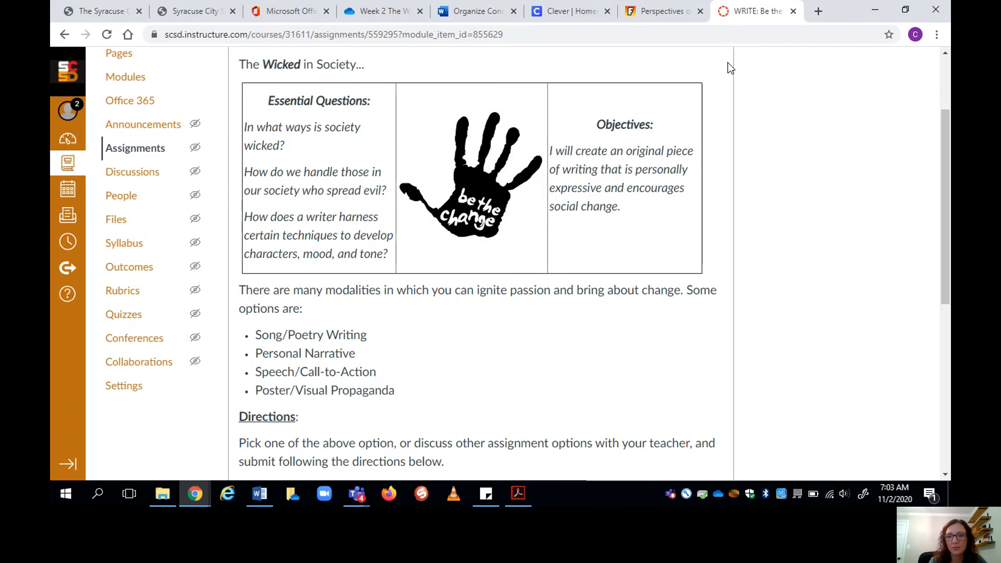
Switch from the Canvas assignment to the Perspectives on Race Lyric Lab page.
left_click(661, 10)
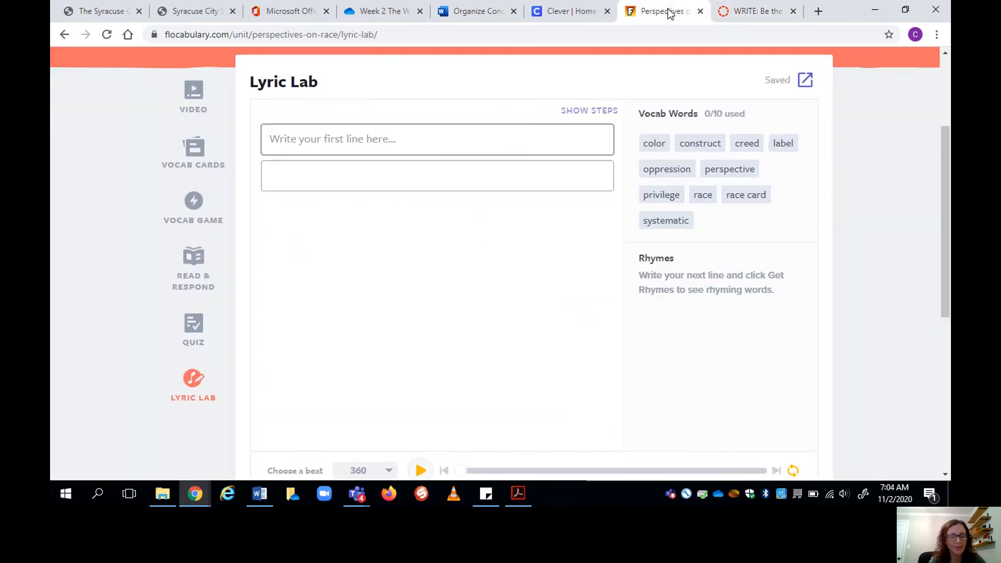
left_click(437, 138)
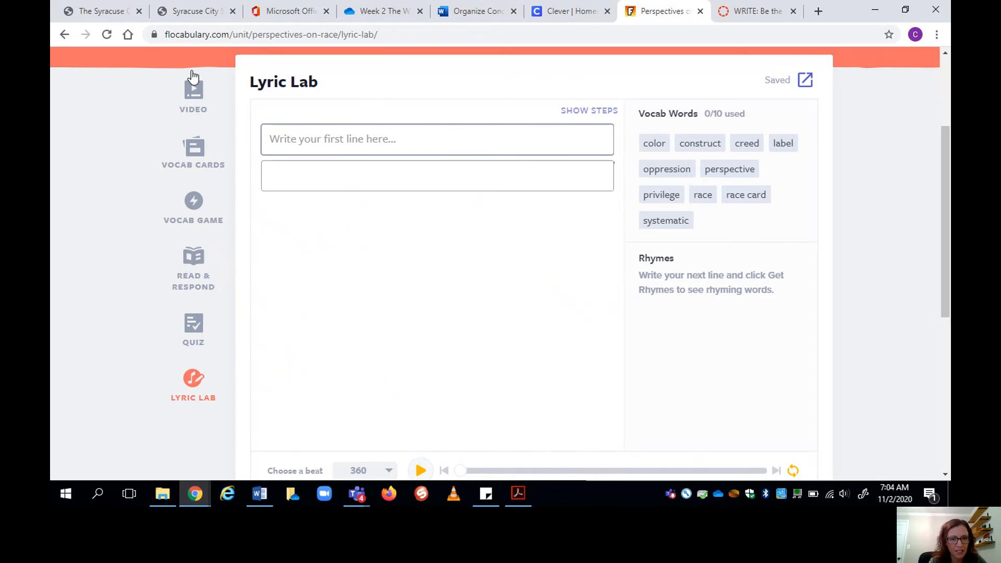
mouse_move(193, 96)
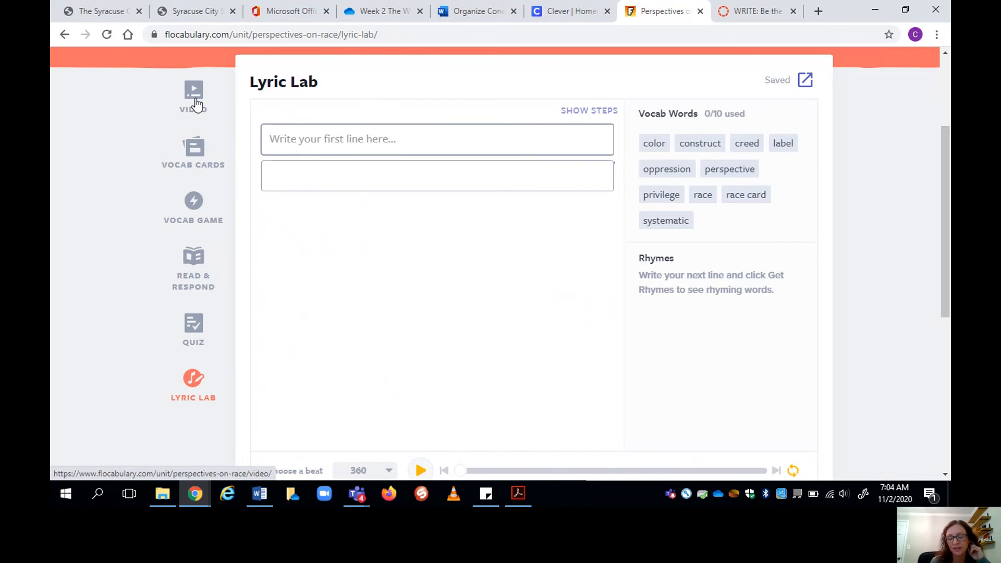
mouse_move(185, 406)
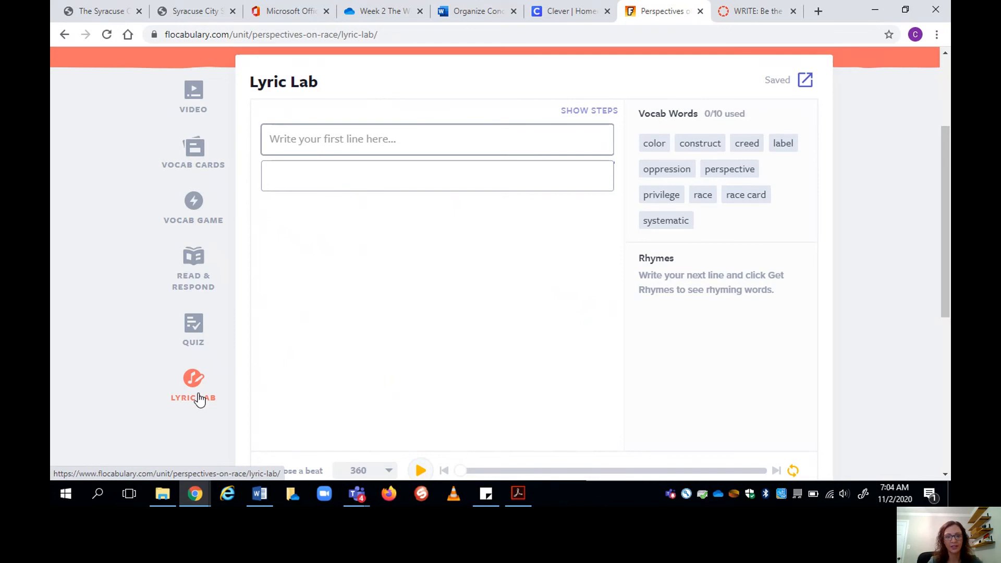
Start the 360 beat playing from the beat list and adjust the speaker volume.
scroll("down", 3)
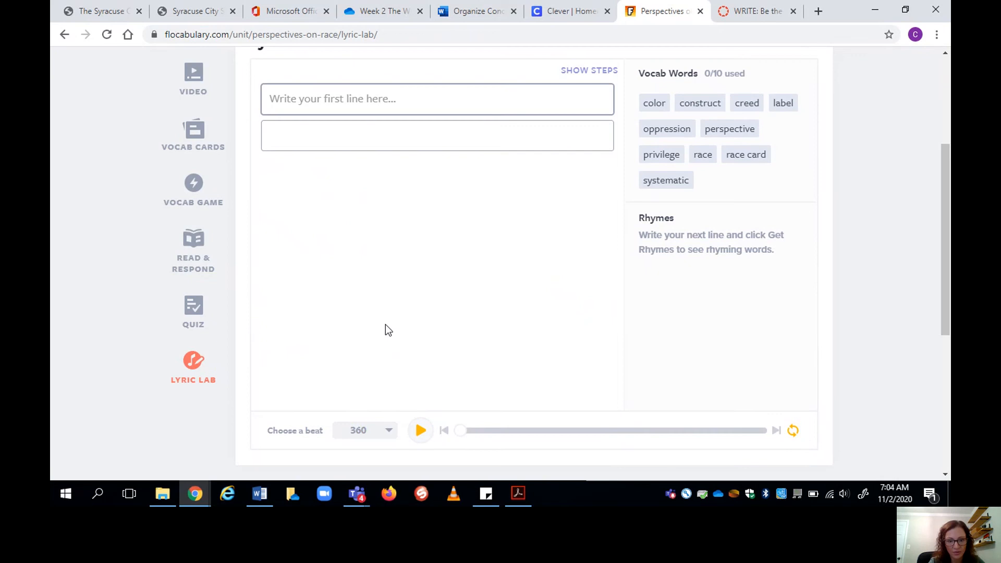
left_click(365, 429)
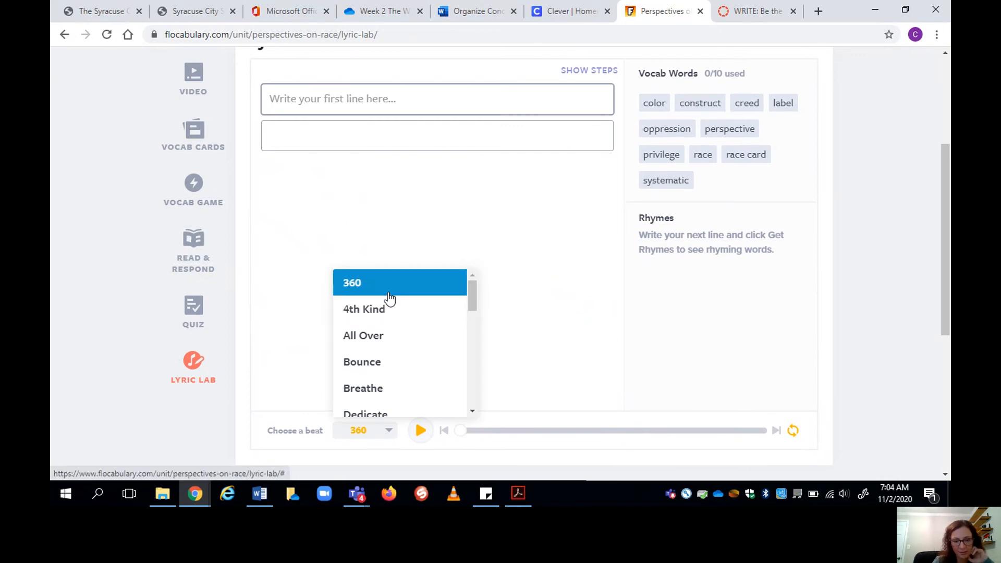
left_click(421, 429)
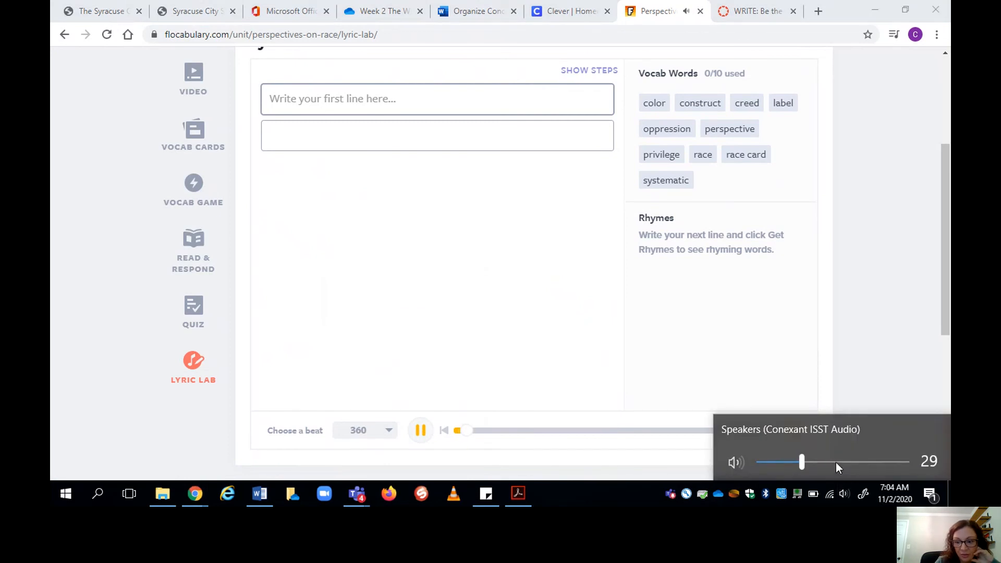
left_click_drag(801, 462, 835, 461)
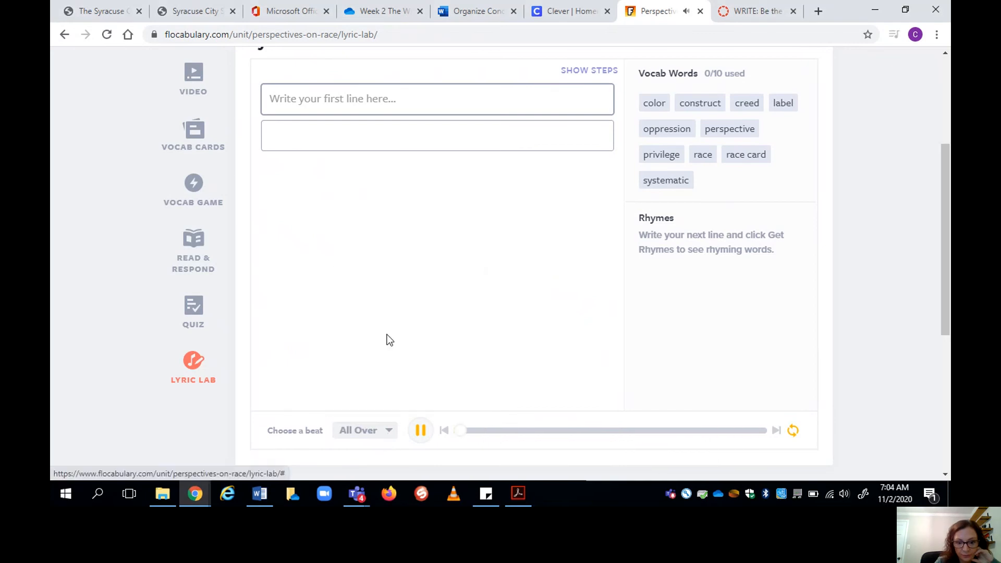
scroll("down", 3)
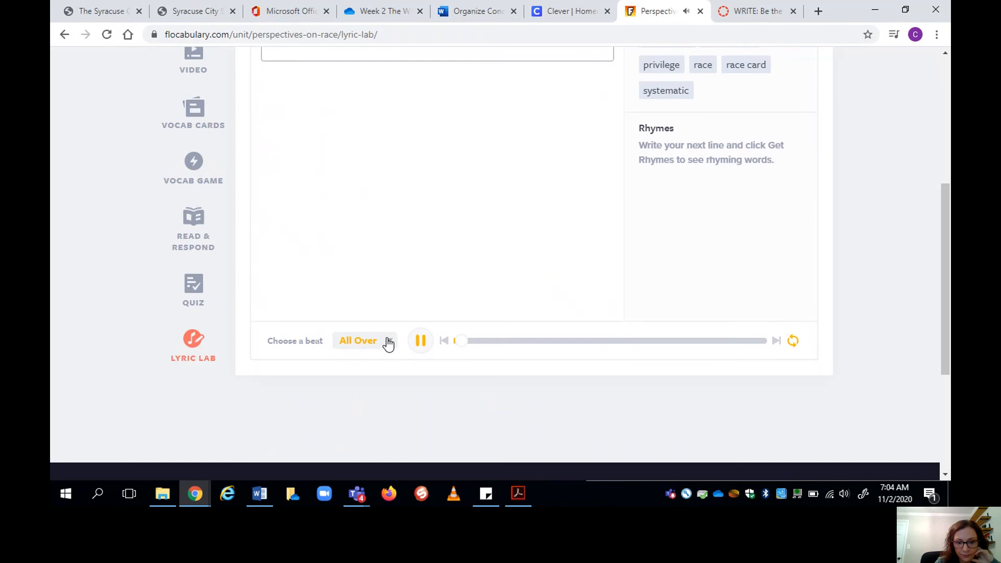
Audition Breathe, Fly Away and other beats, then settle on the Life beat and play it.
left_click(365, 340)
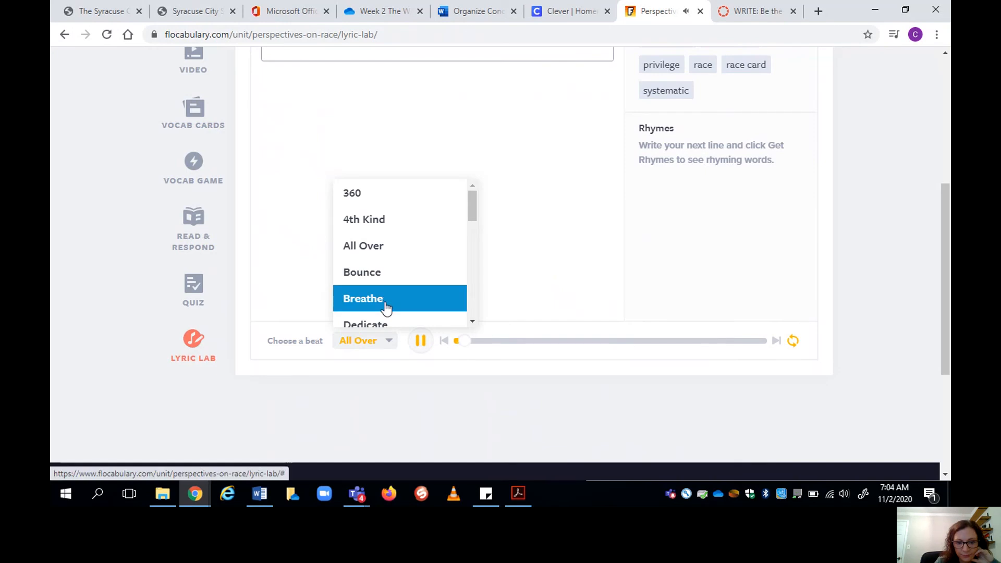
left_click(362, 298)
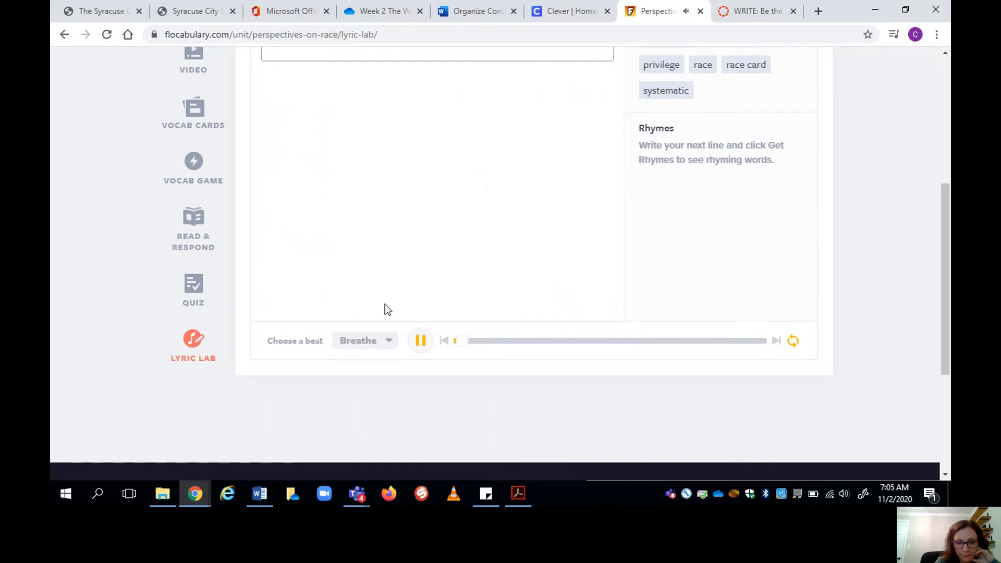
left_click(364, 340)
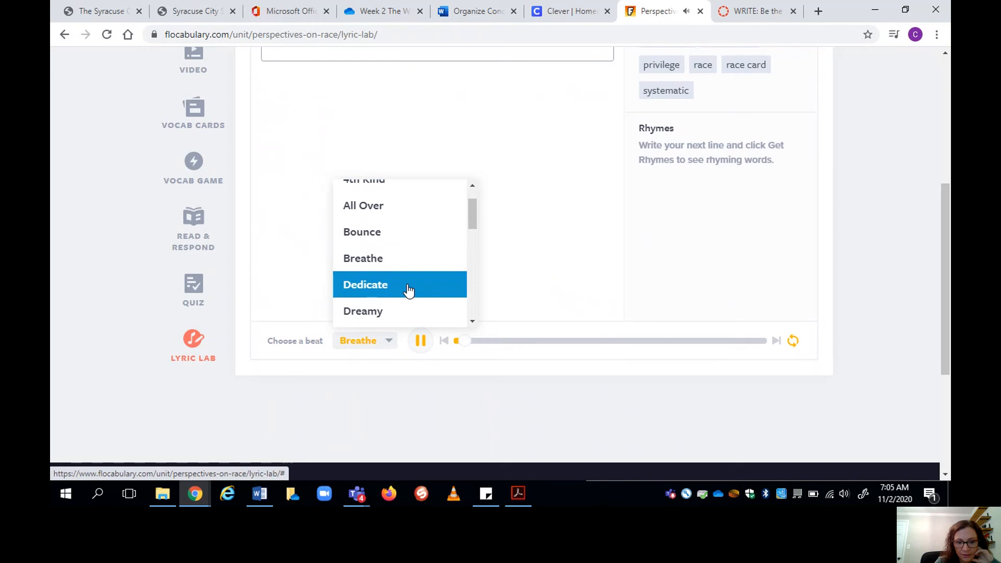
left_click(363, 311)
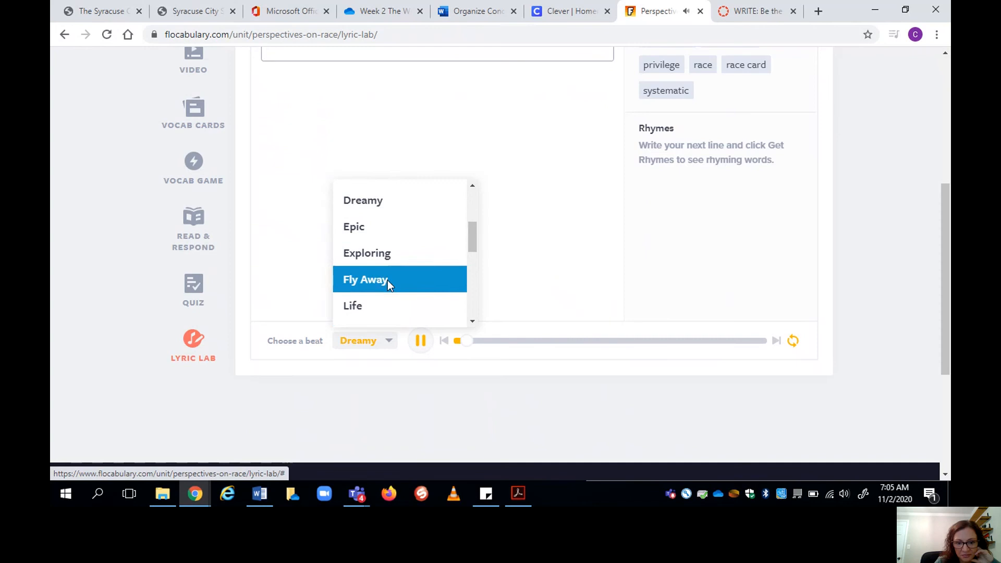
left_click(365, 279)
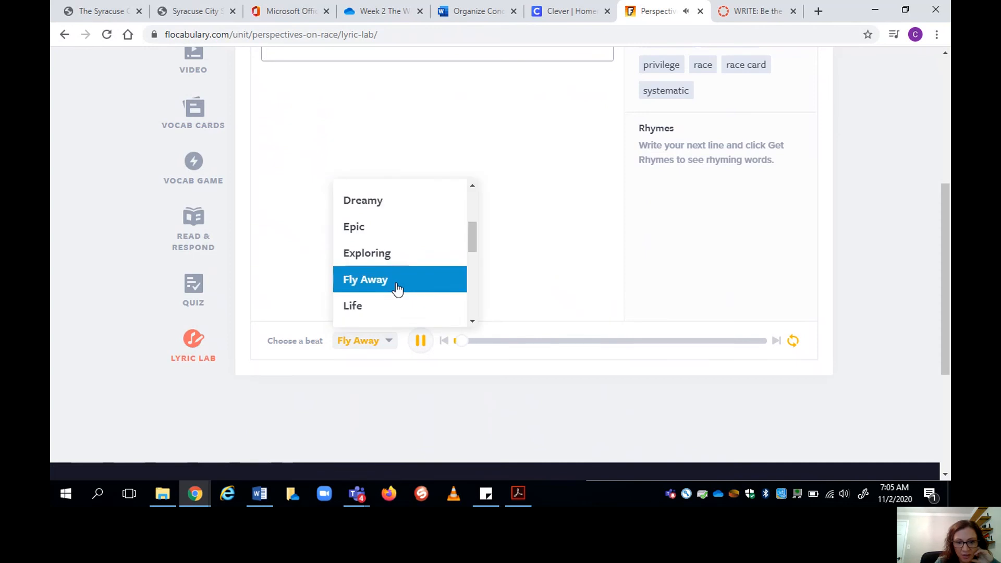
scroll("down", 3)
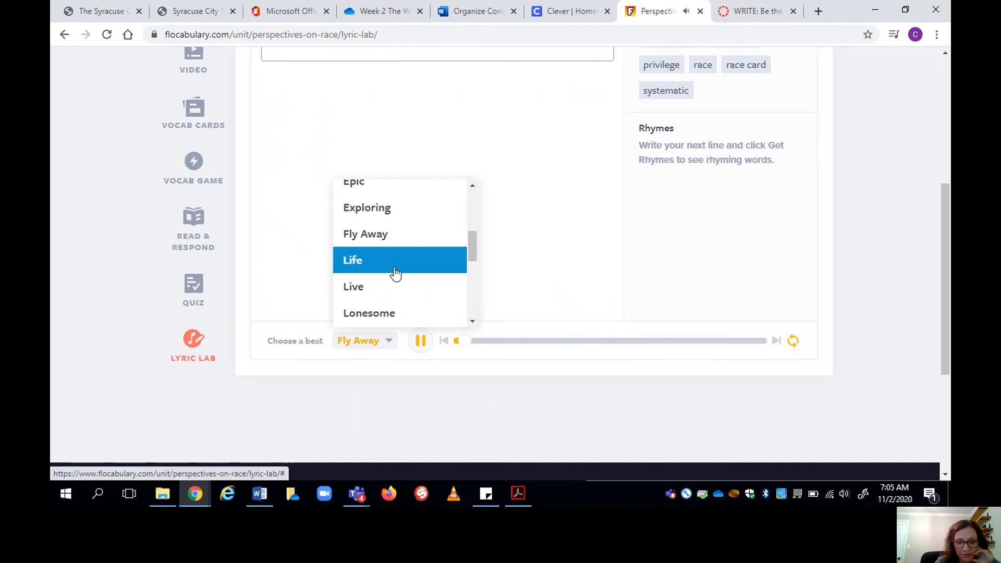
left_click(352, 260)
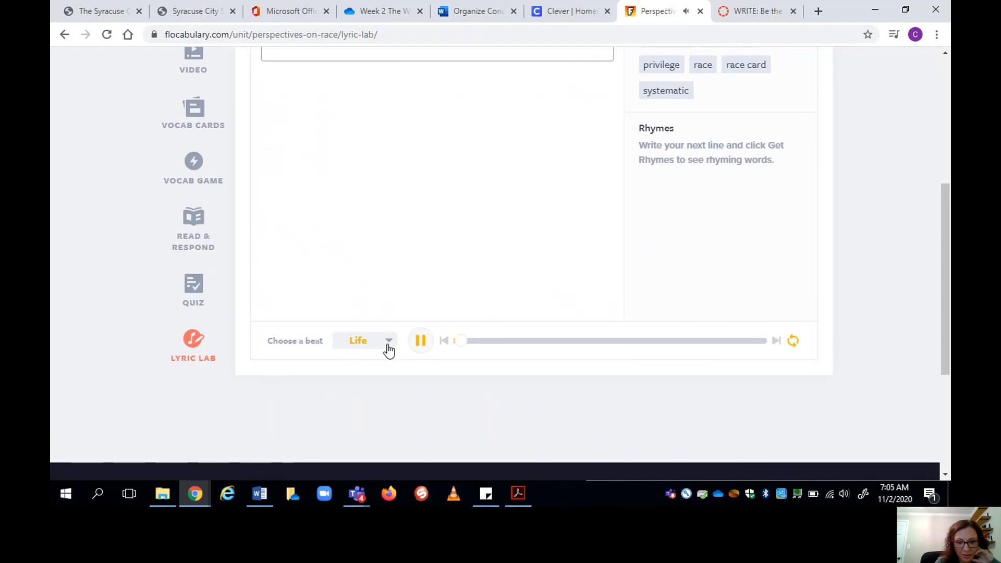
left_click(420, 340)
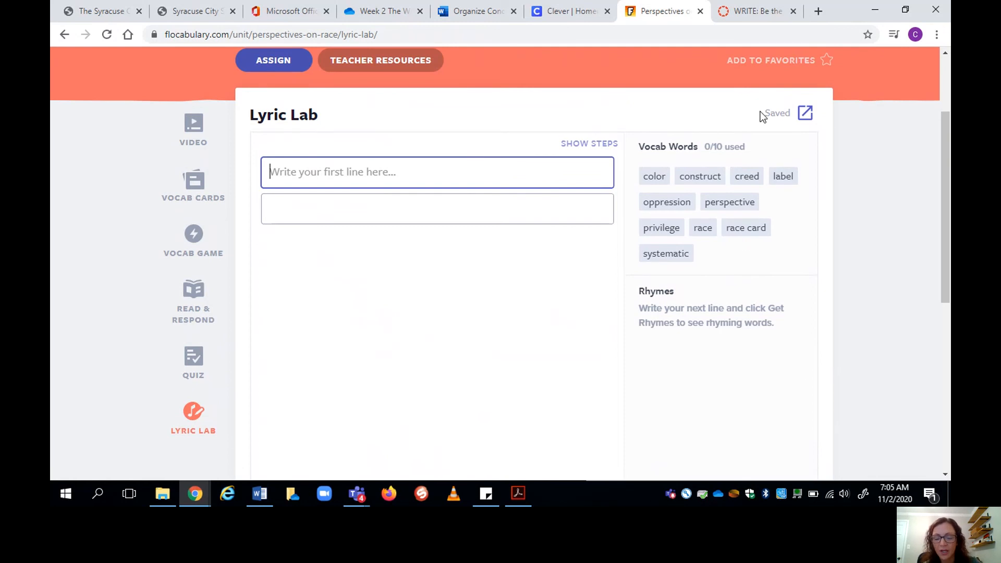
mouse_move(194, 127)
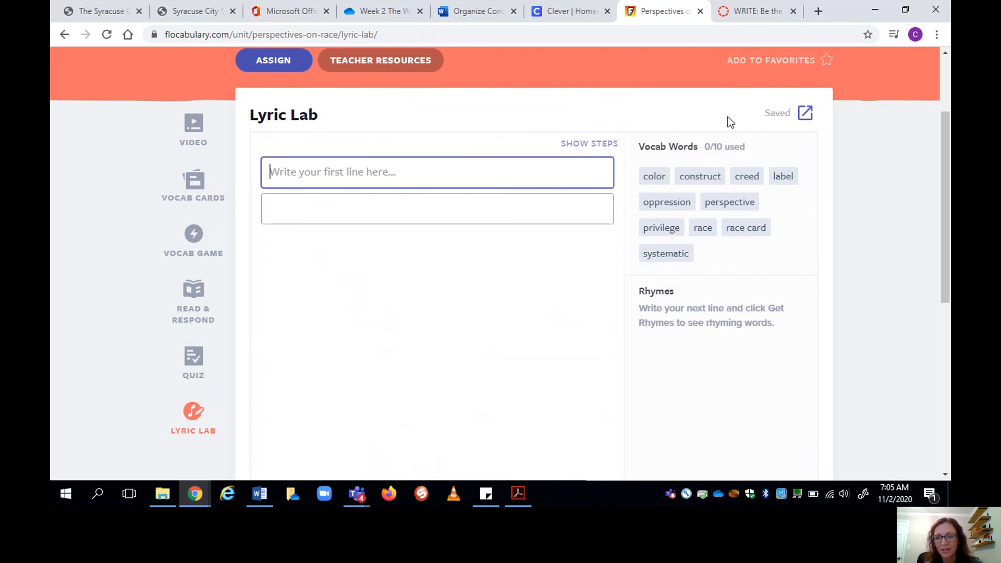
mouse_move(780, 248)
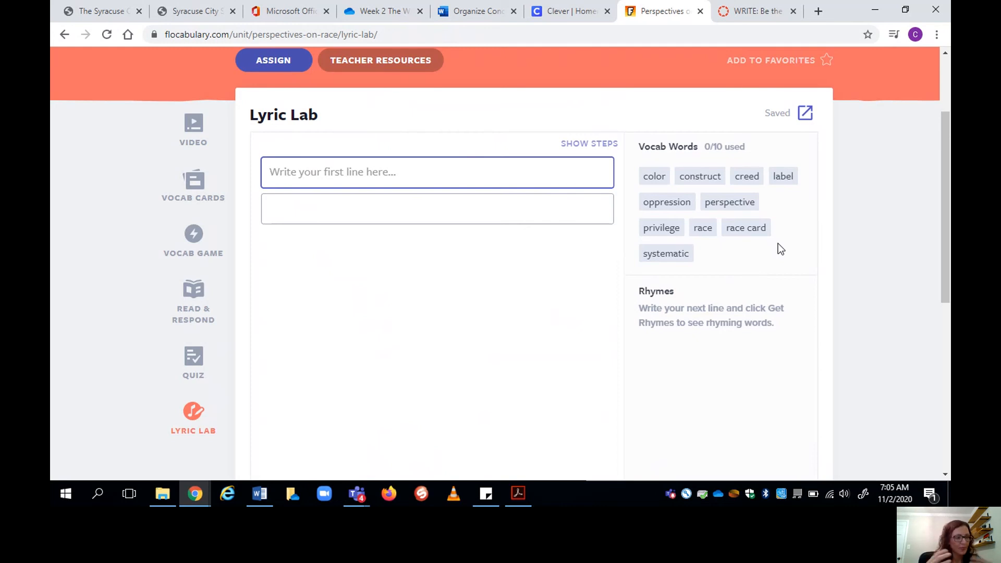
Reveal the Step 2 rhyming-lines guidance above the empty first lyric line.
left_click(437, 172)
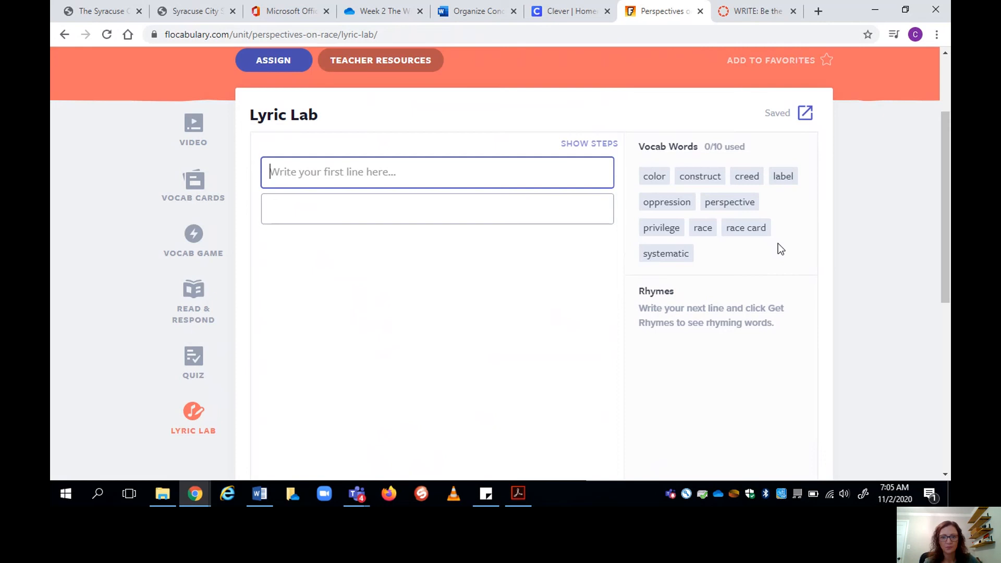
left_click(587, 143)
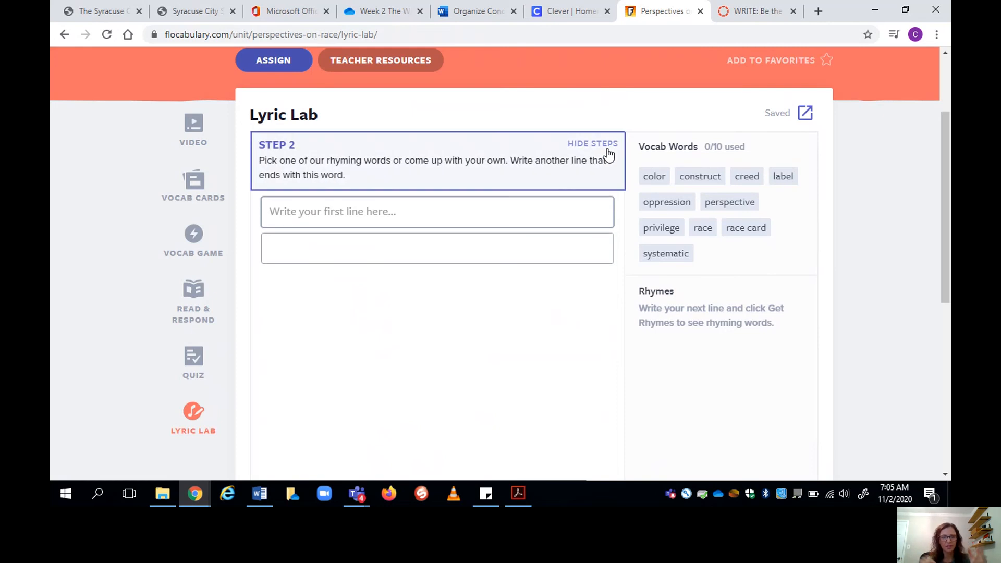
mouse_move(550, 368)
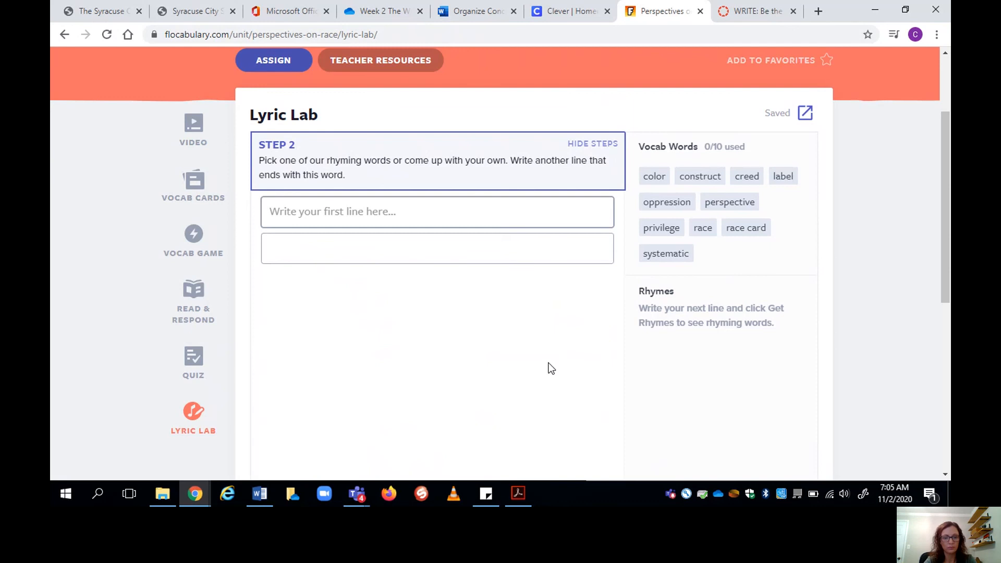
left_click(437, 212)
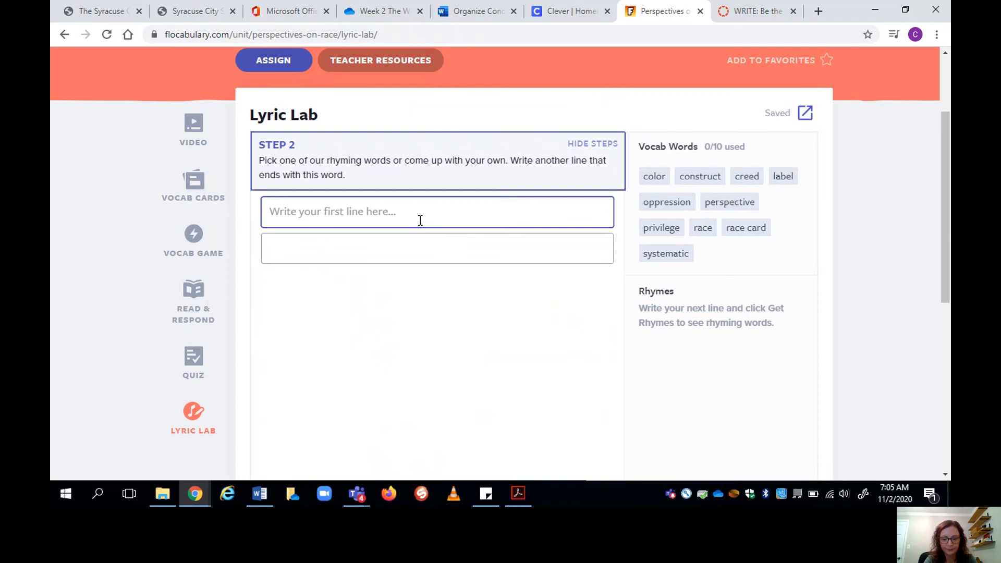
Write line one: "I never really thought of race as being a big deal;".
left_click(415, 211)
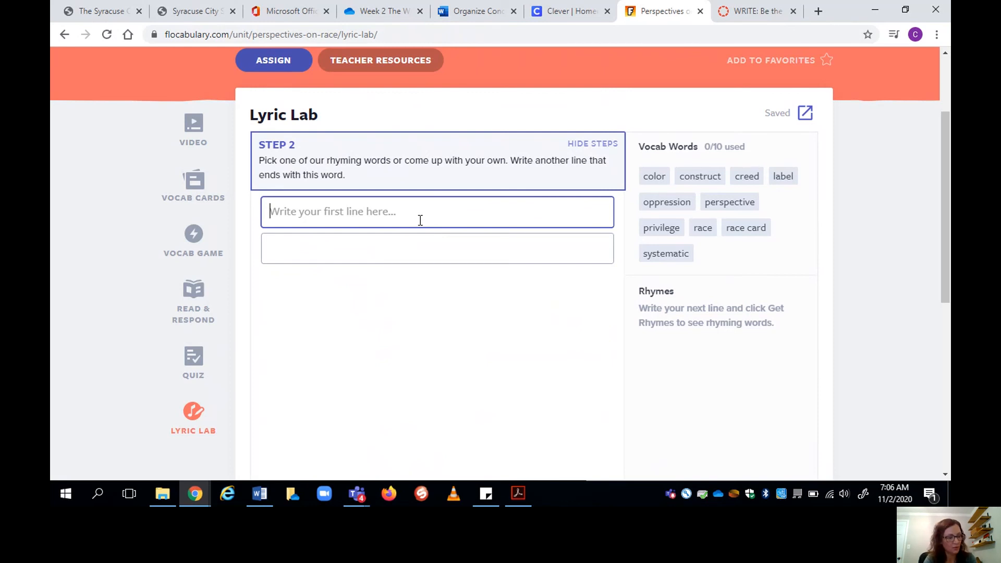
type("I never realy")
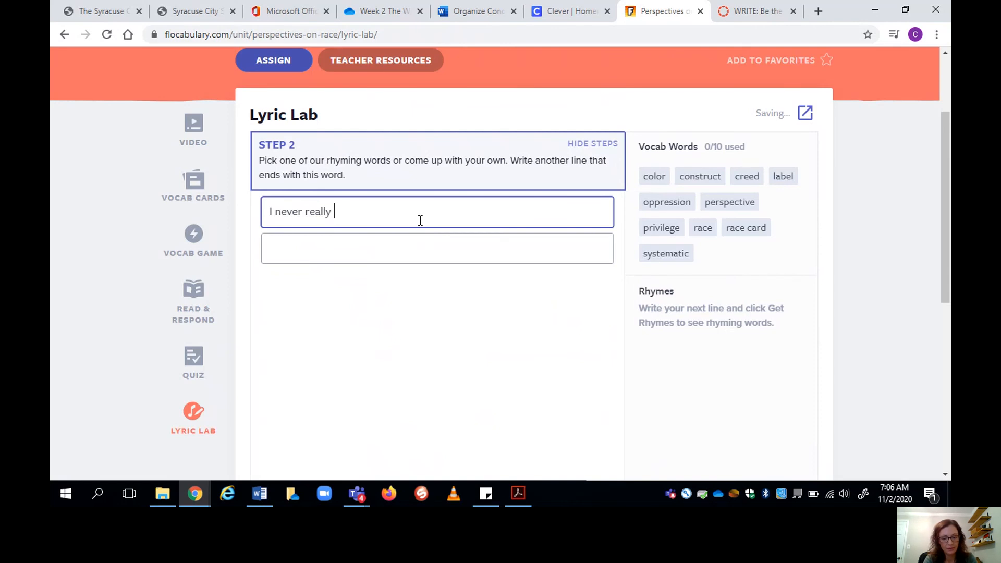
type("thought of race as being a big deal")
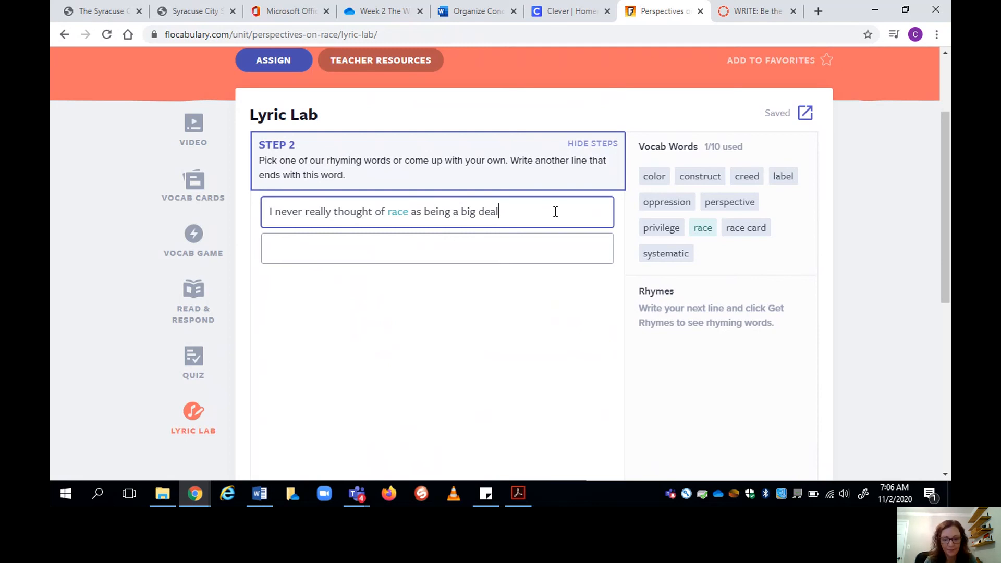
type(";")
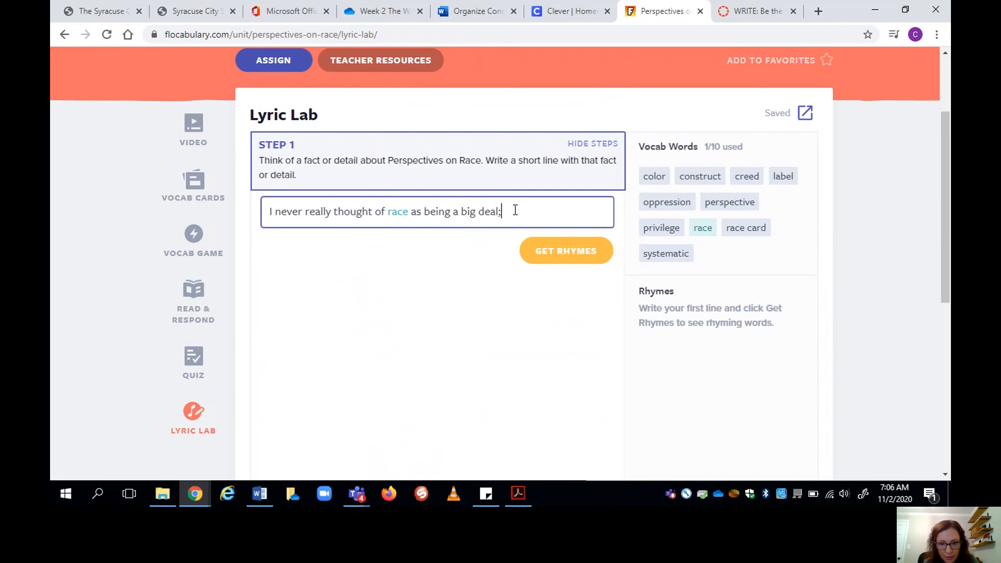
List rhymes for 'deal' and begin line two with "I never really thought about what".
left_click(565, 250)
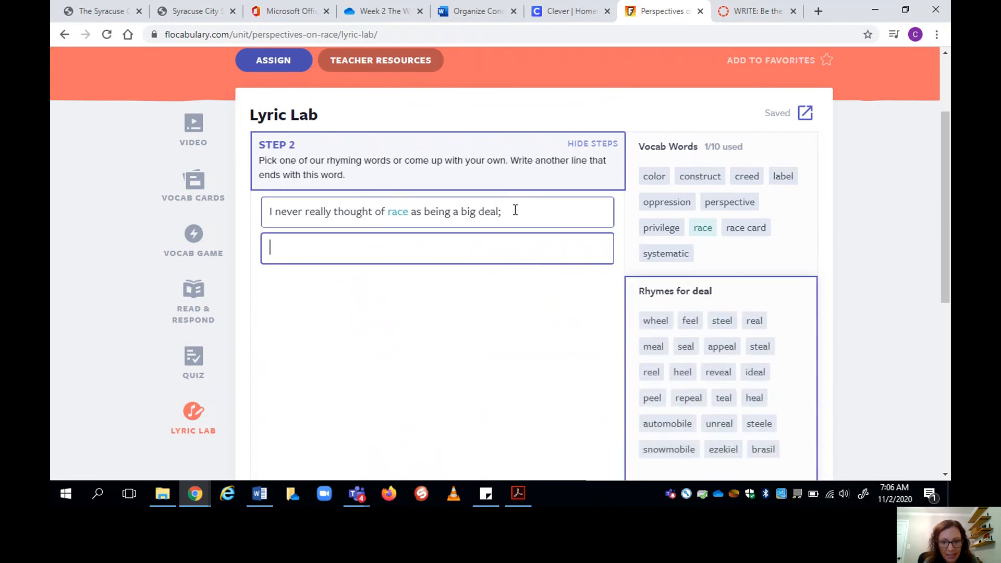
scroll("down", 3)
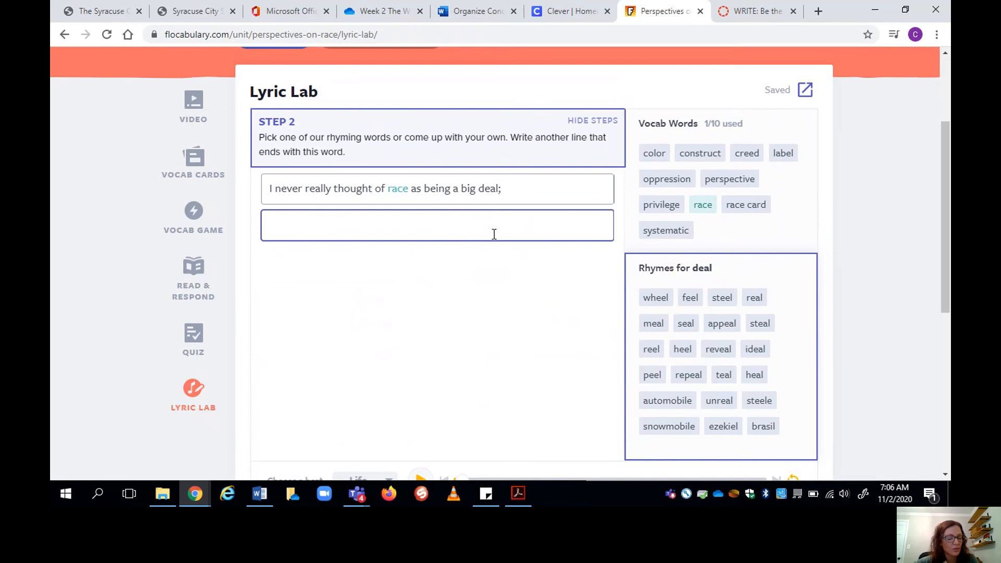
mouse_move(691, 292)
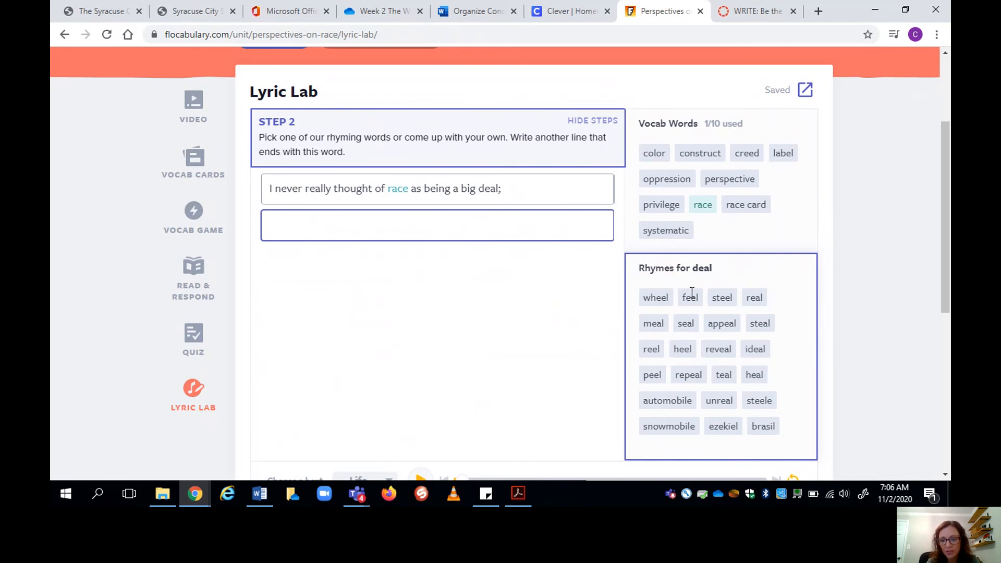
mouse_move(764, 327)
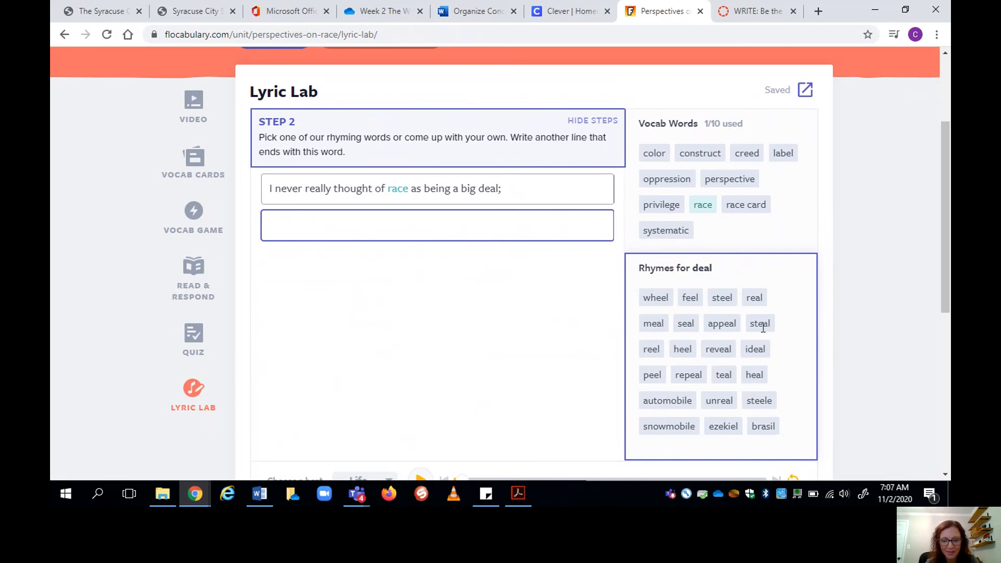
left_click(392, 225)
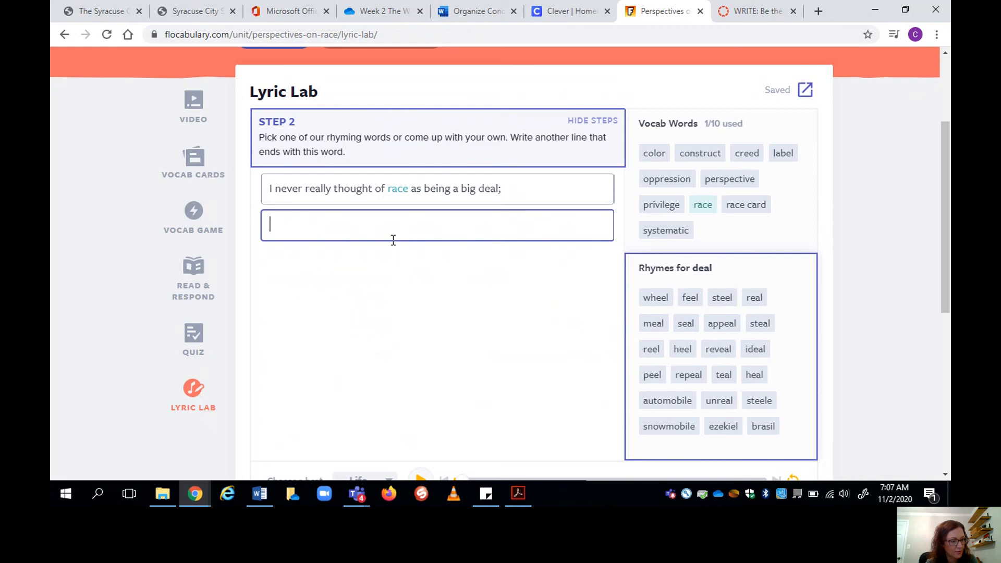
type("I never really thought")
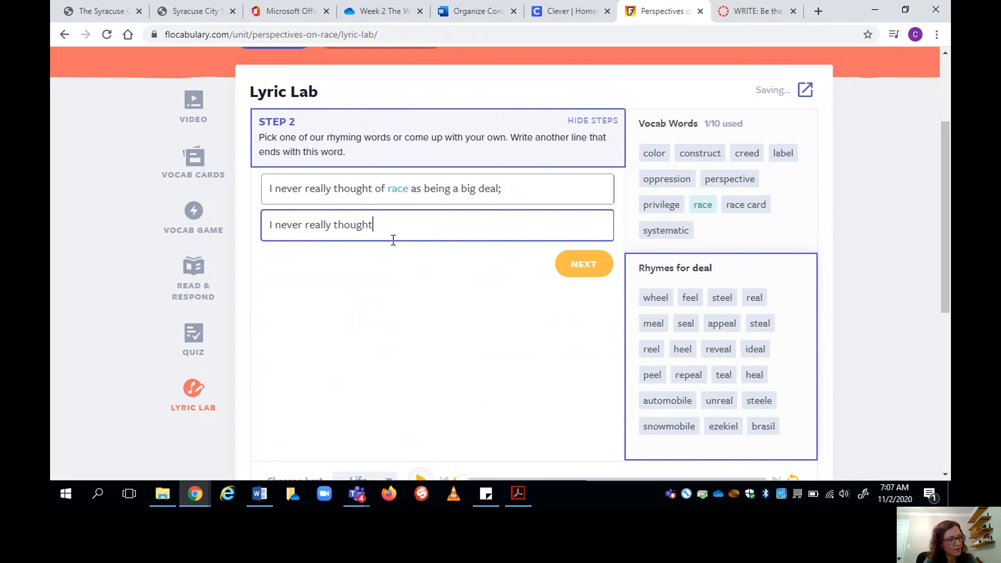
type("about what")
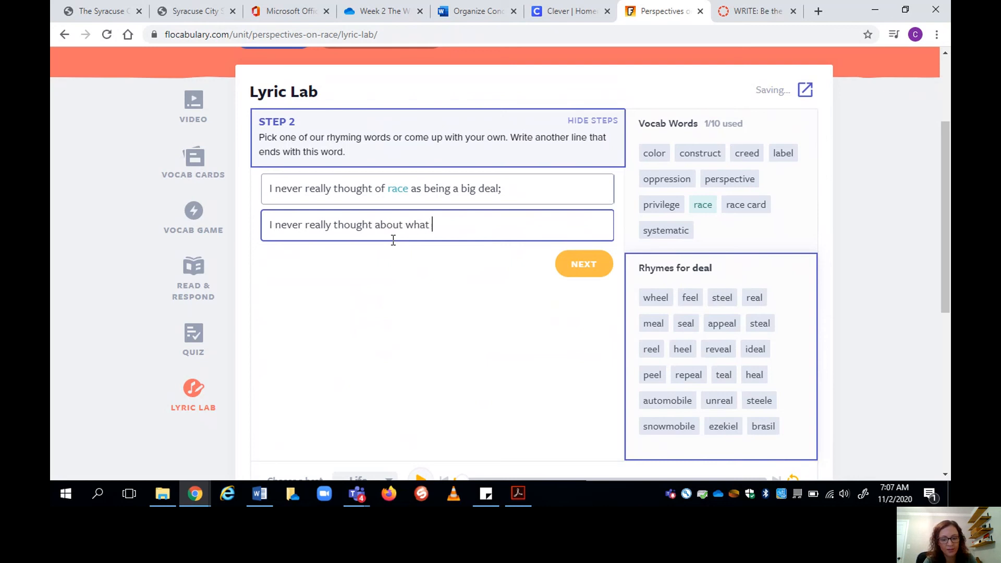
Finish line two "...my perspective would reveal." and advance to Step 3.
type("my perspective")
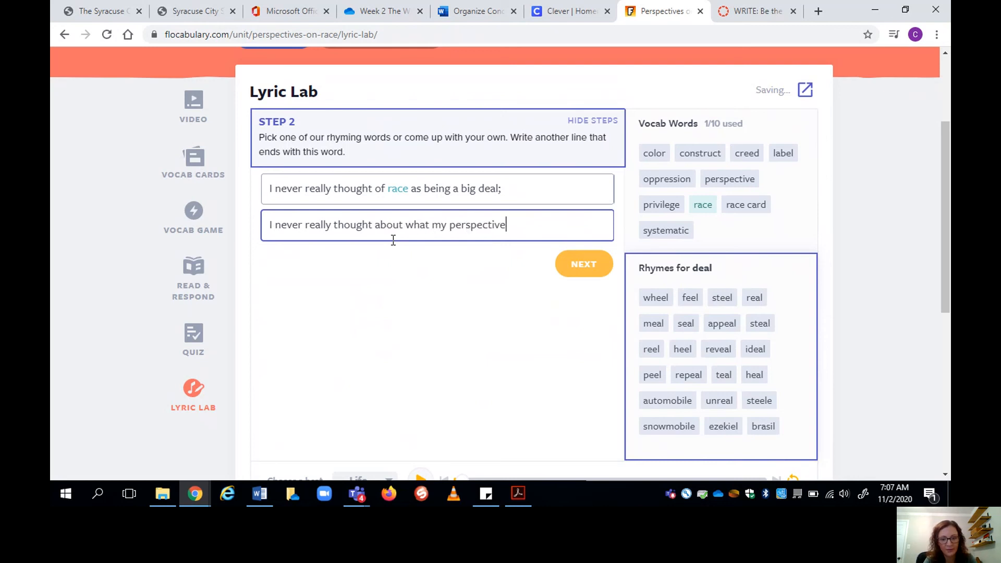
type("perspective")
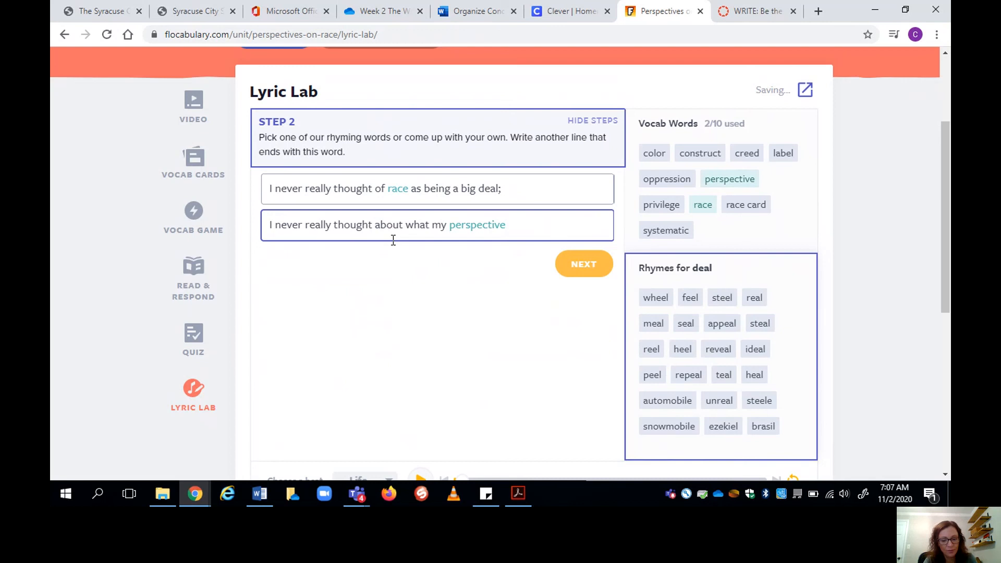
type("would reveal")
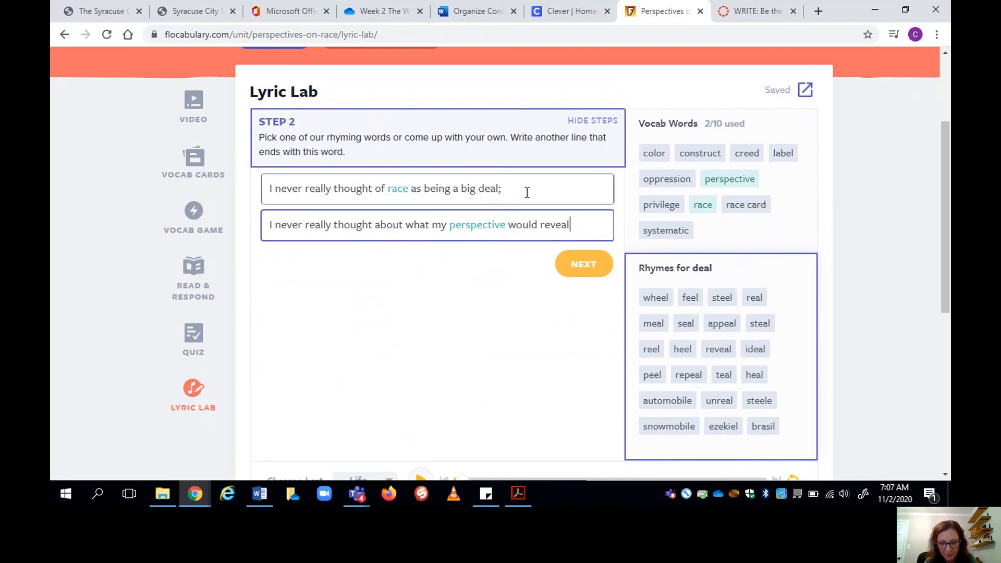
type(".")
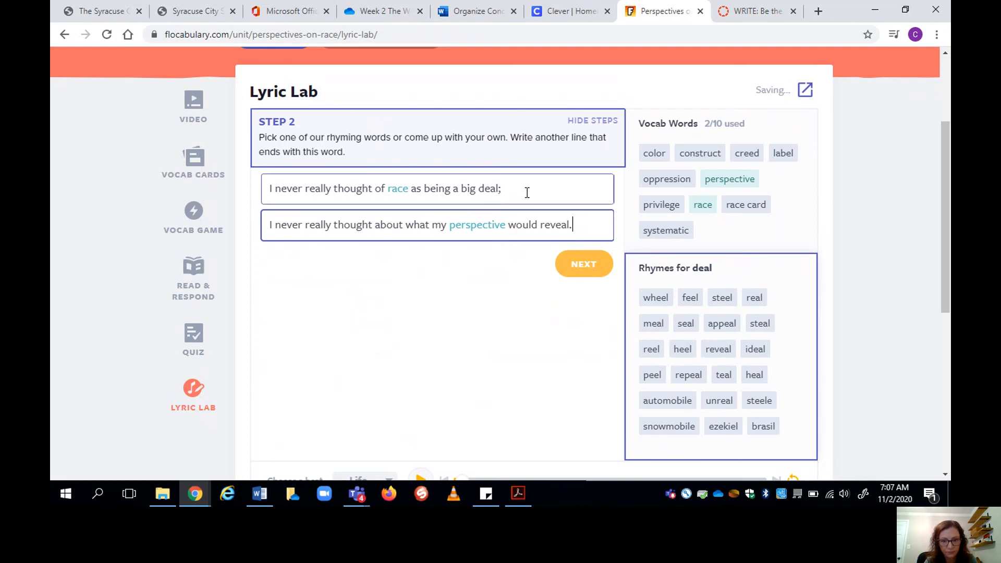
left_click(581, 264)
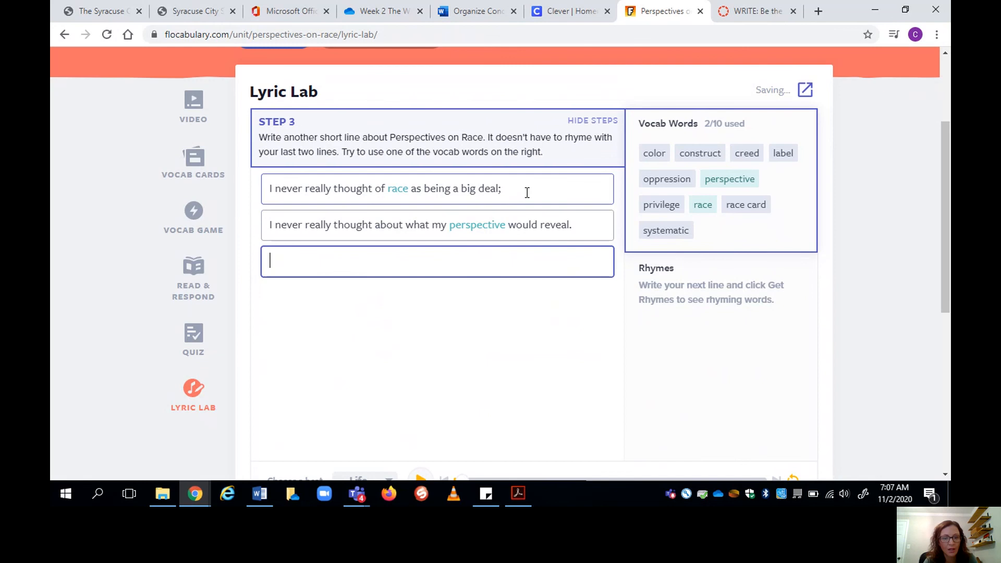
mouse_move(397, 126)
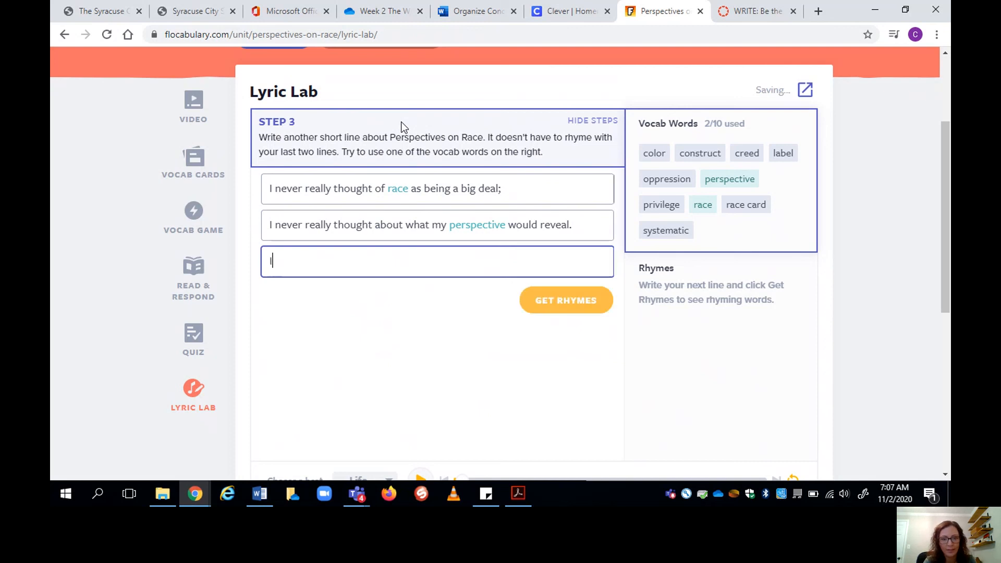
Write line three "I had love for everyone, so I thought I was all good." and get rhymes for 'good'.
type("I")
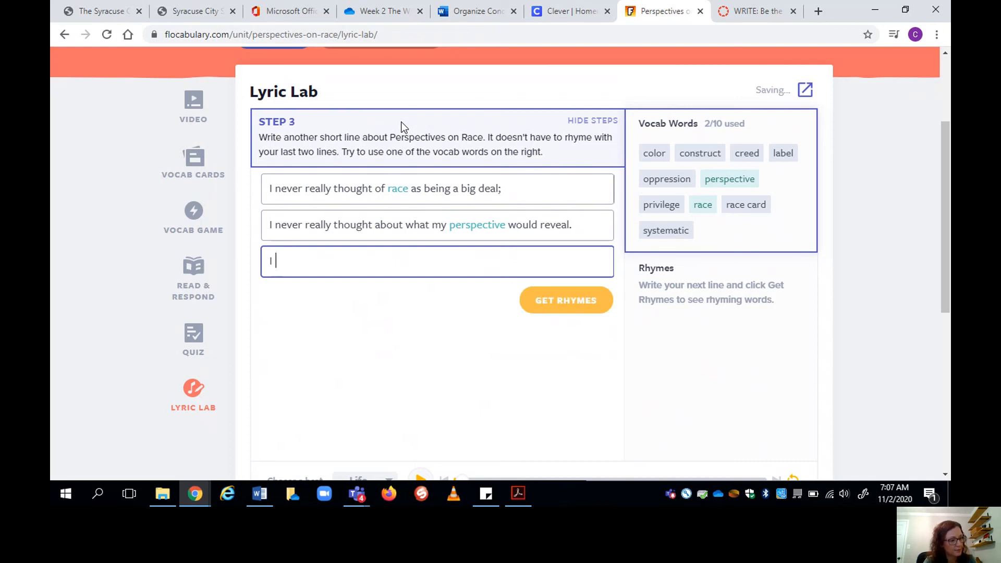
type("had love")
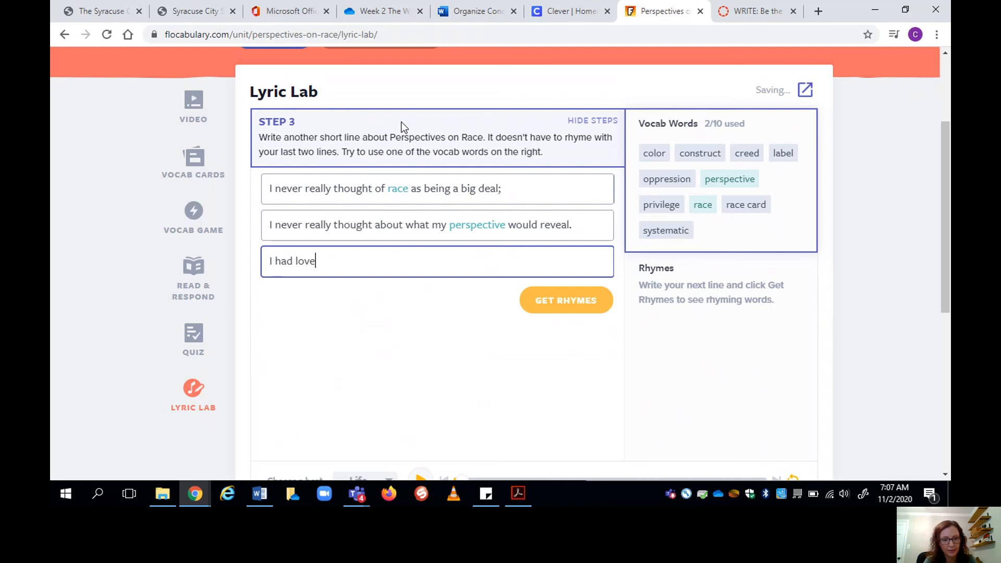
type("for everyon")
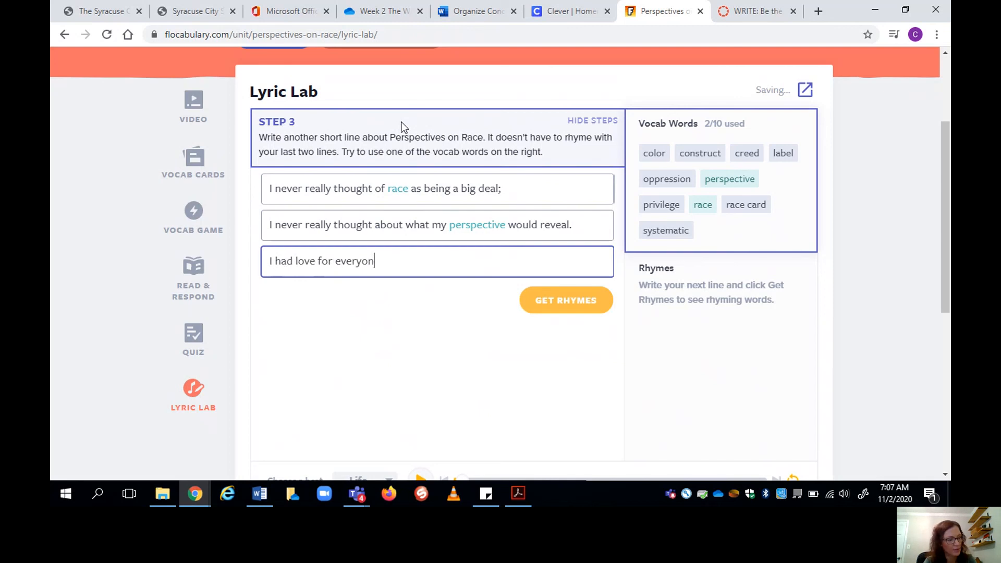
type("e, so I thought")
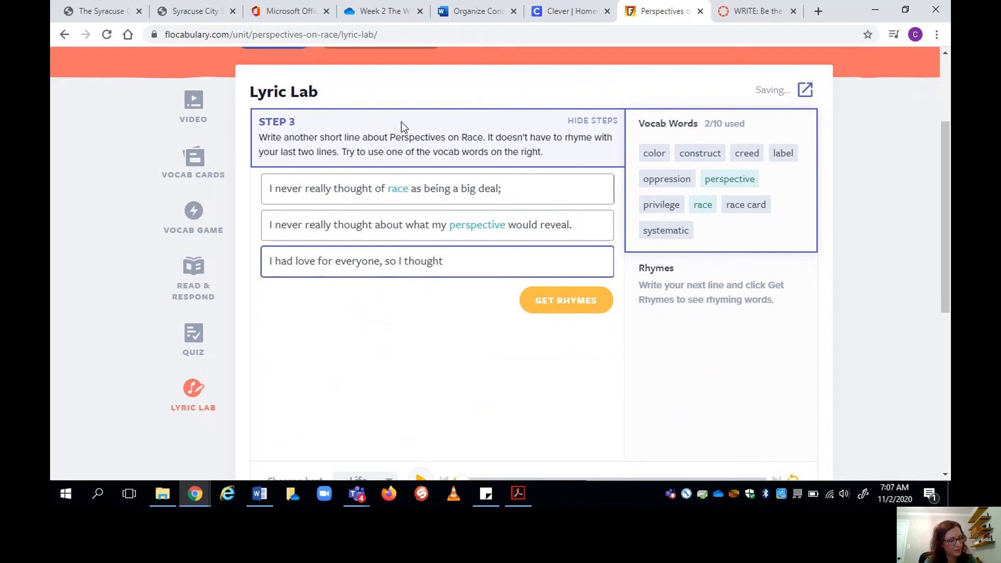
type("it")
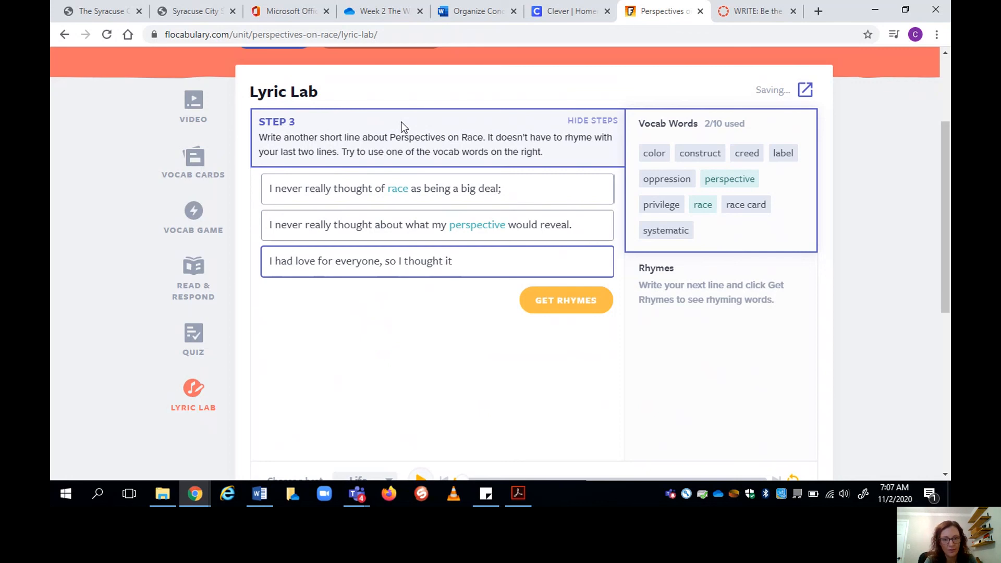
key("Backspace")
type("I was all")
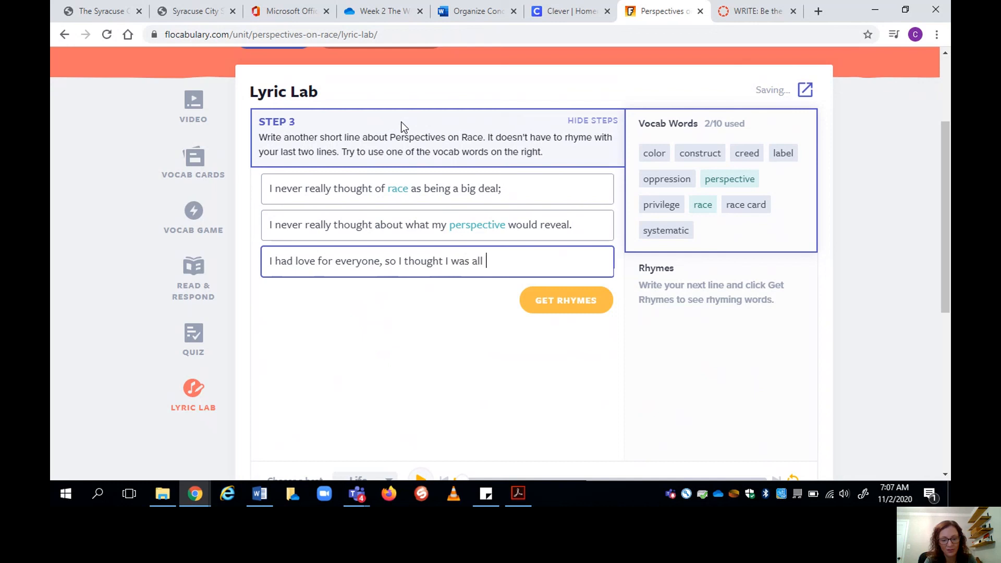
type("good.")
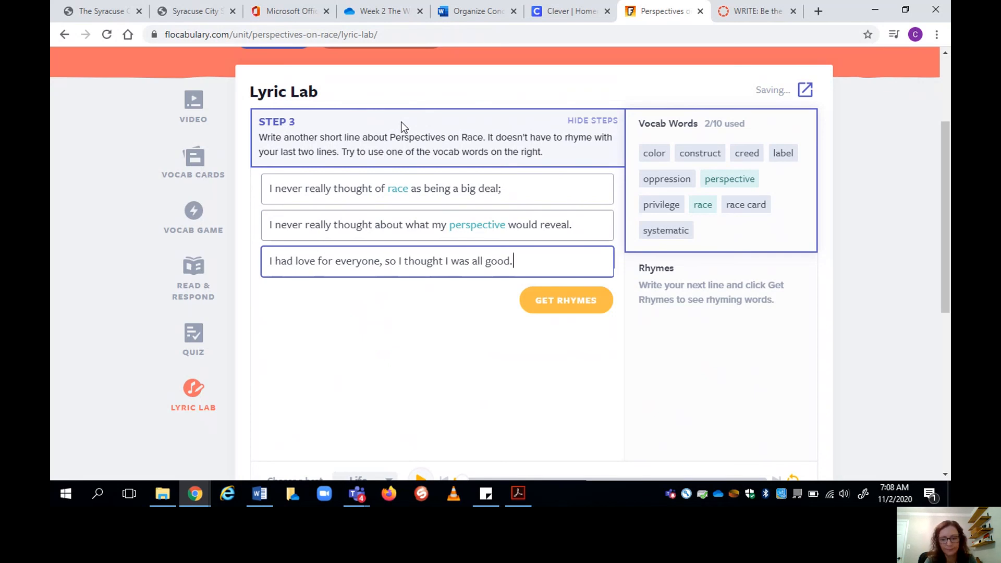
left_click(565, 300)
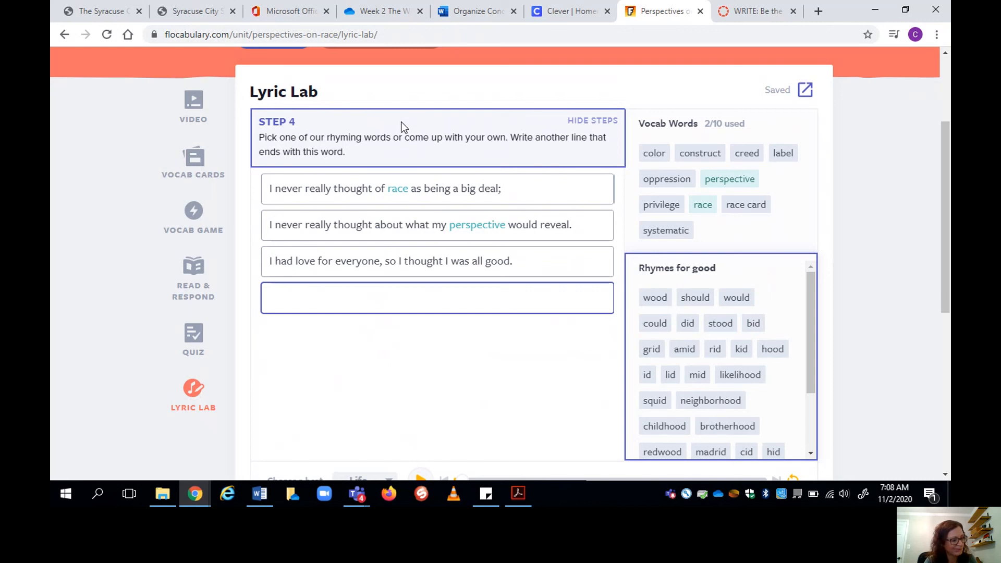
Check rhymes for 'good' and begin line four with "My creed wasn't wrong, just".
left_click(437, 297)
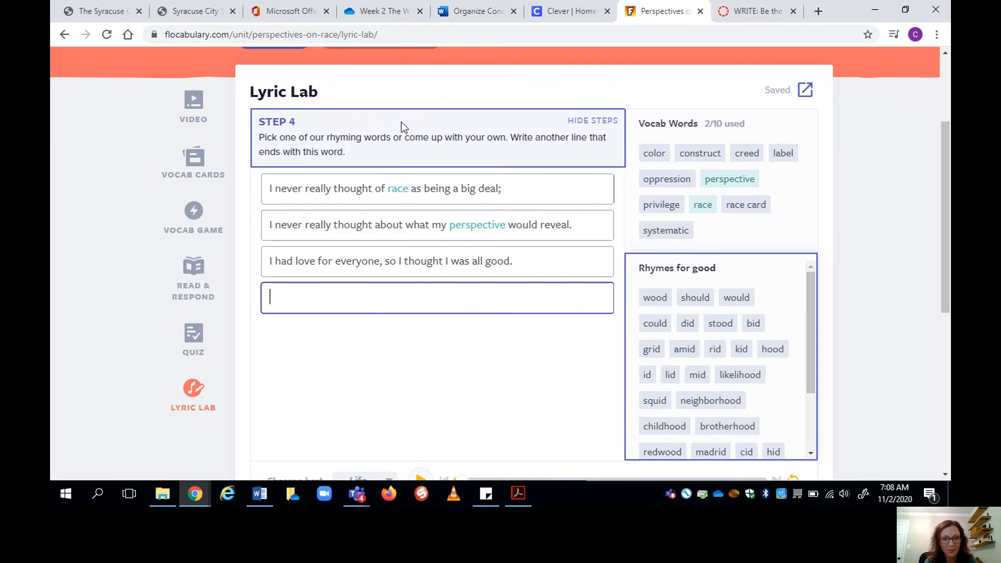
double_click(496, 261)
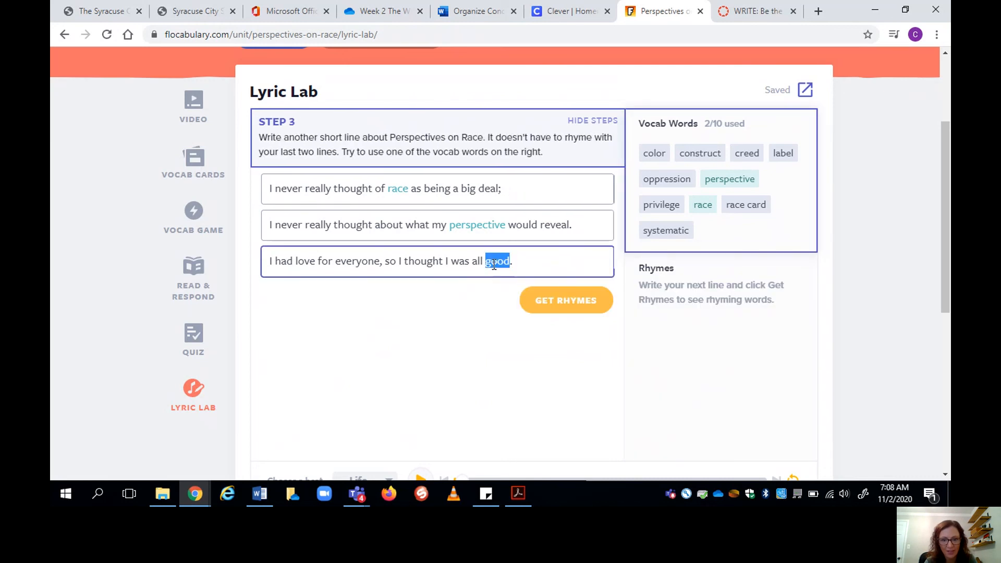
left_click(564, 300)
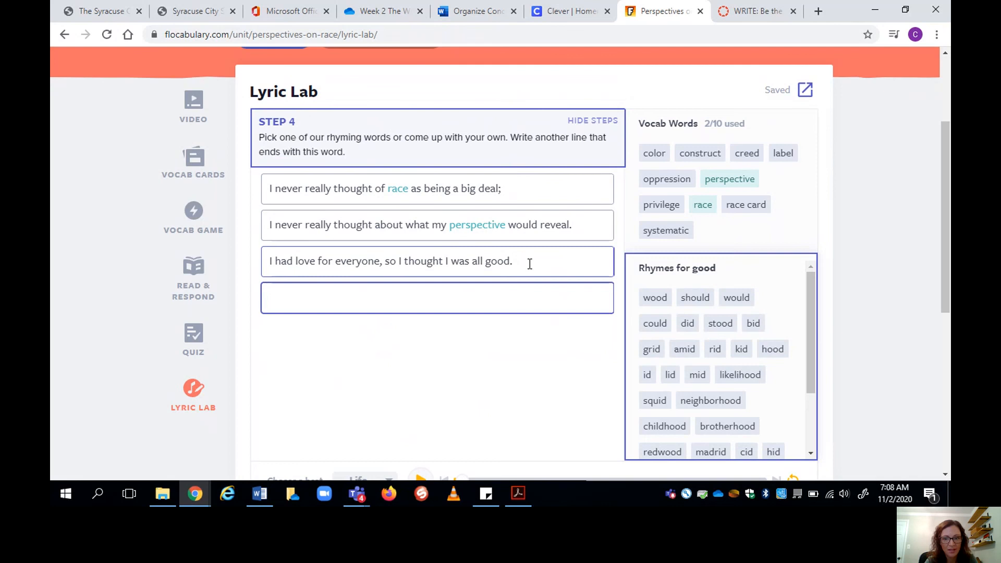
left_click(437, 298)
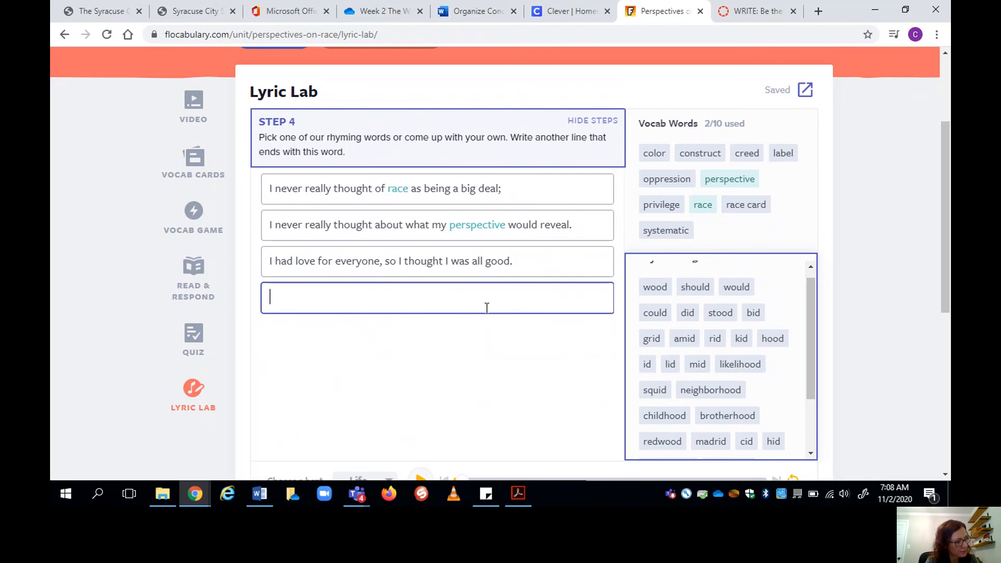
type("My")
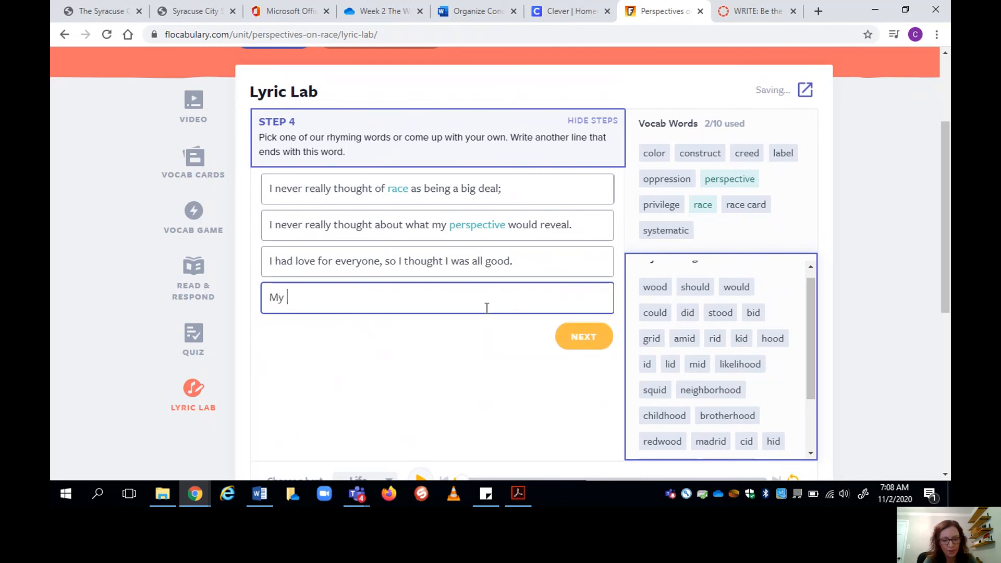
type("creed wasn't wrong")
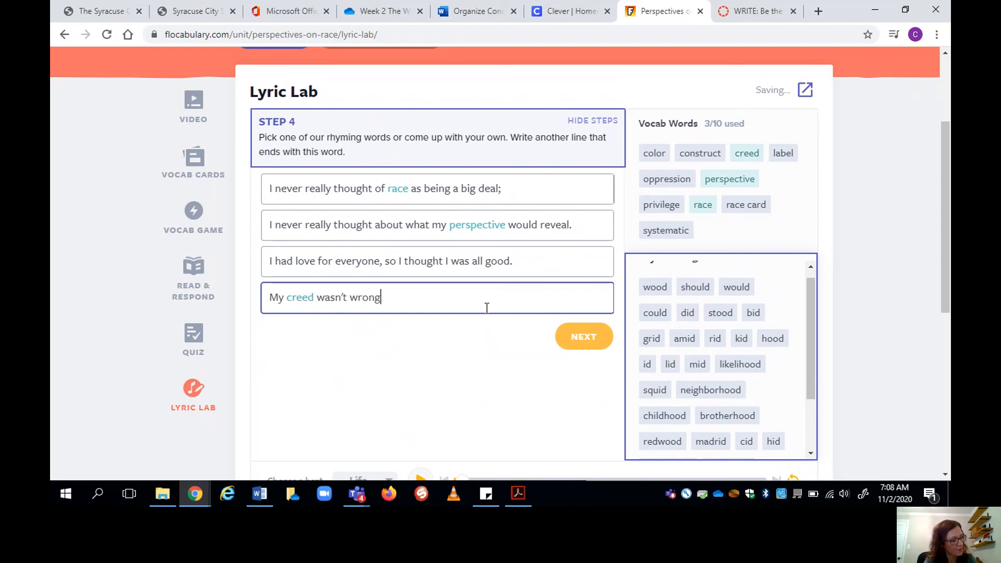
type(", just uninfor")
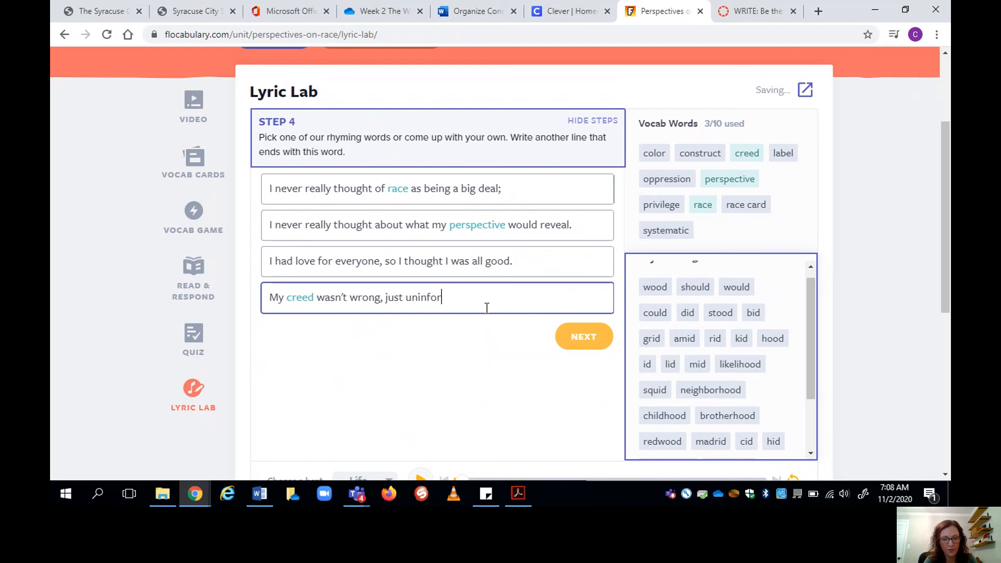
Finish line four "...uninformed, on how my childhood" and add an empty fifth line.
type("med")
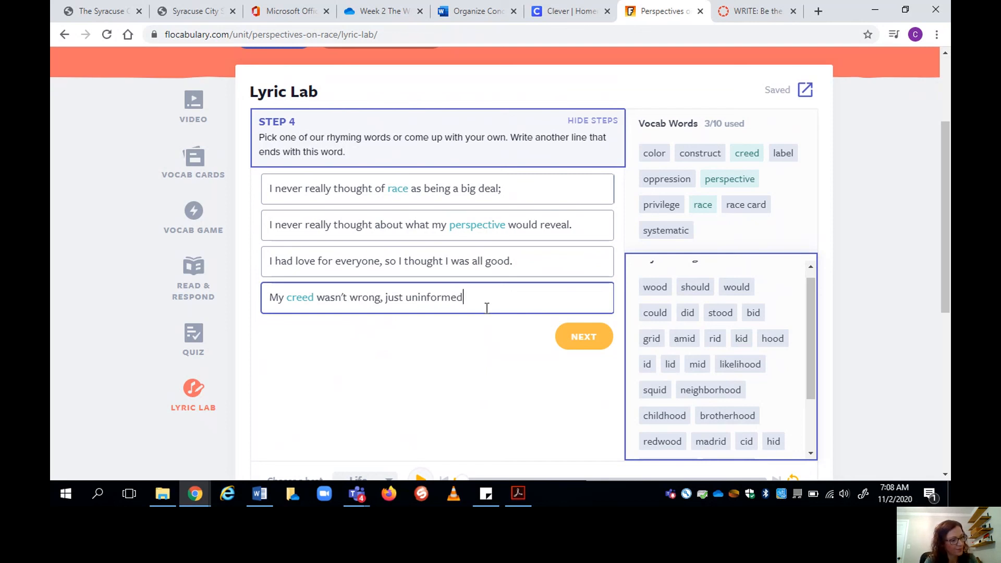
type(",")
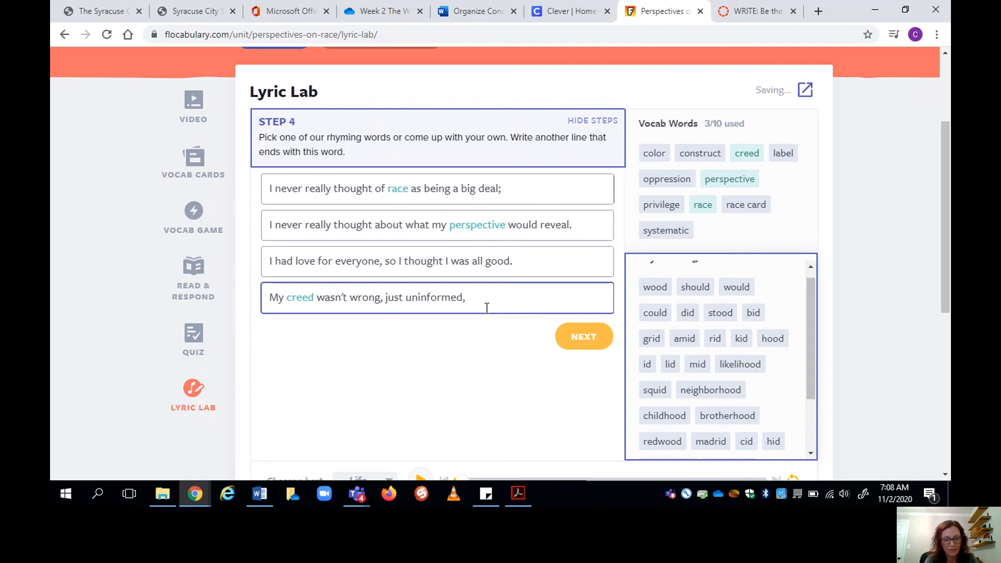
type("on how")
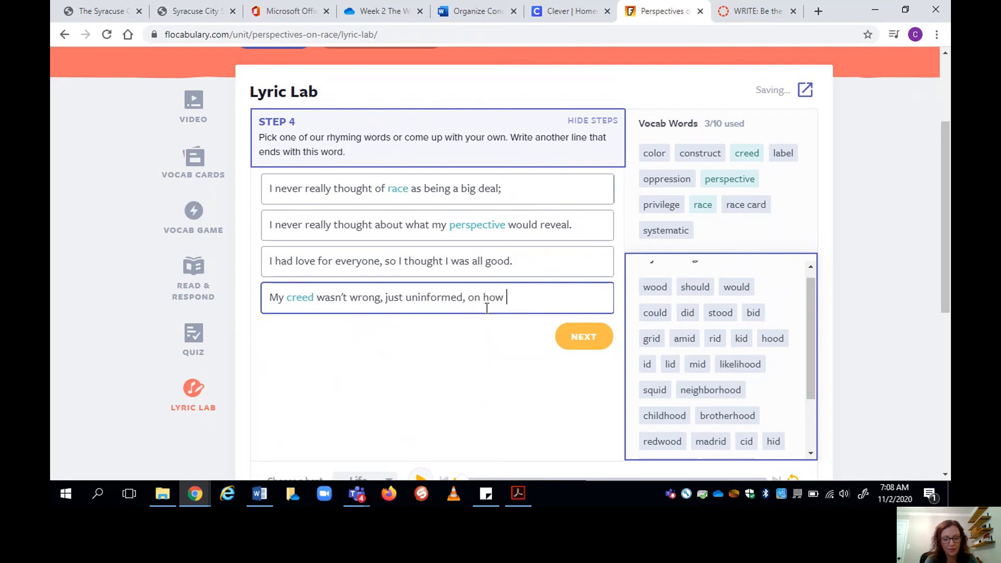
type("my child")
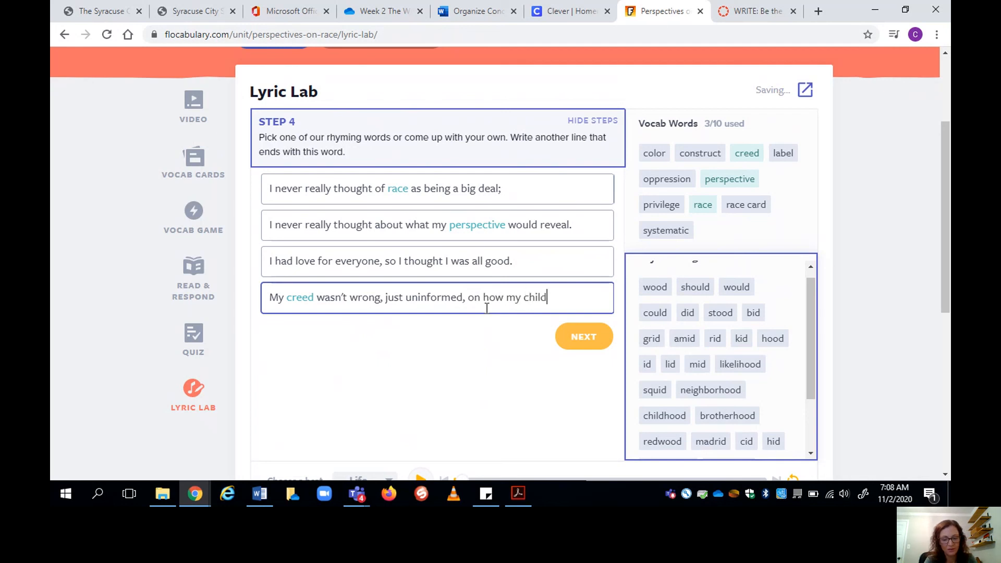
type("hood")
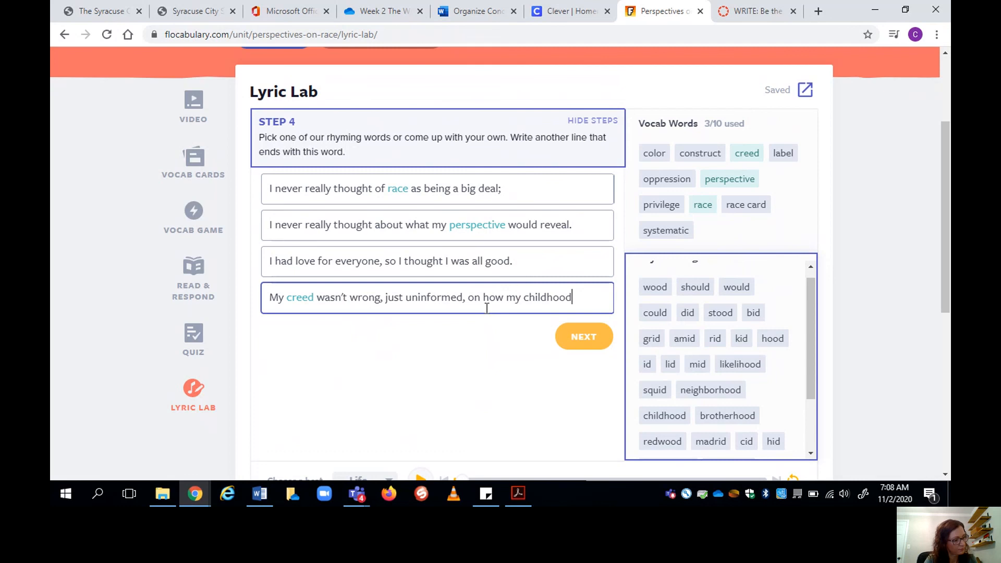
left_click(582, 336)
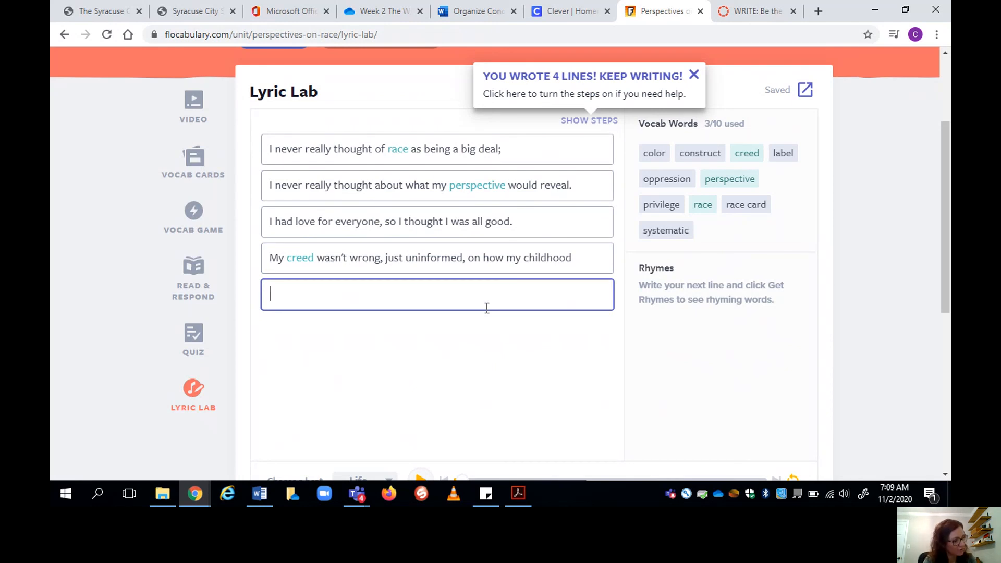
Write line five "was blind to the oppression of people of color.".
type("was blin")
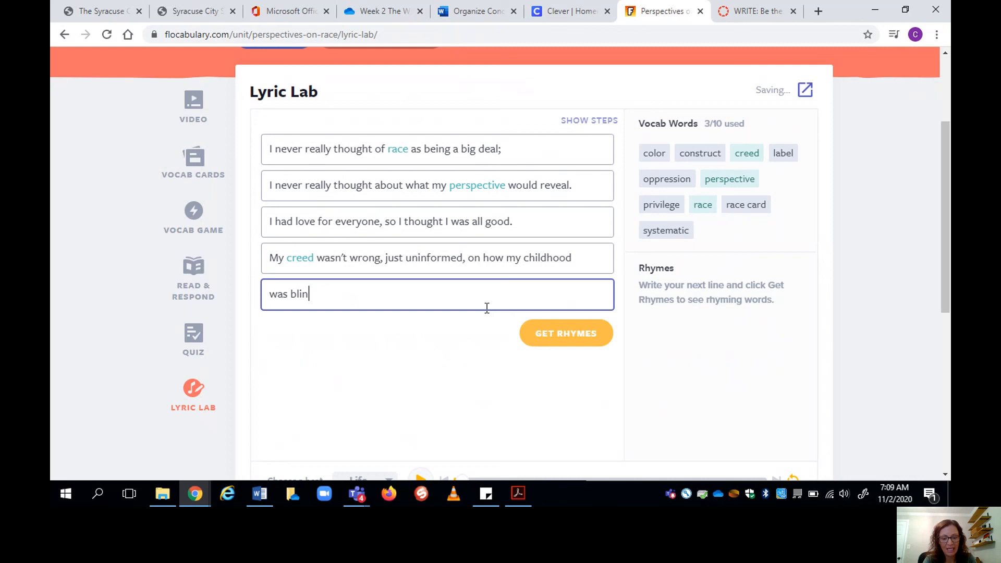
type("d to the op")
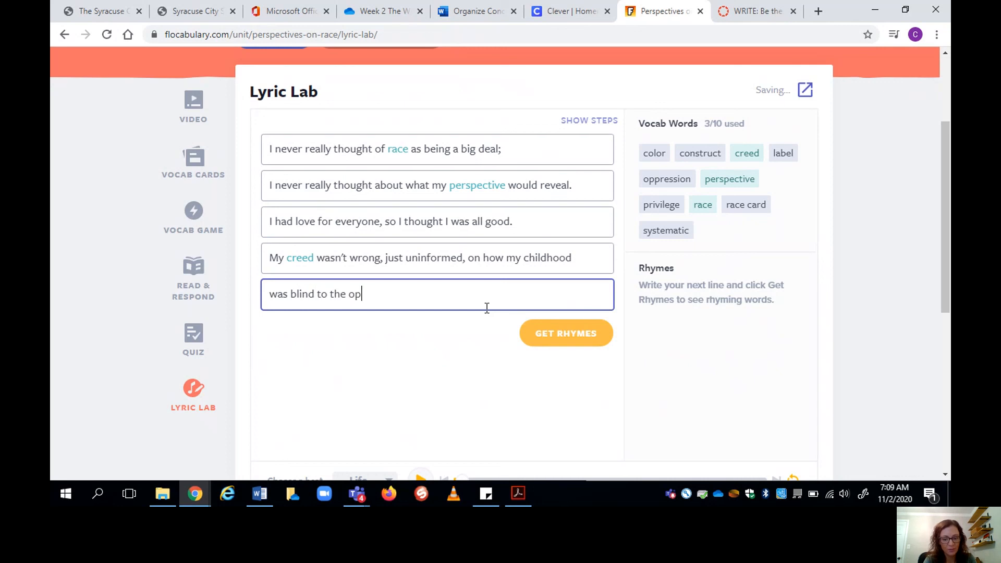
type("pression of people of color.")
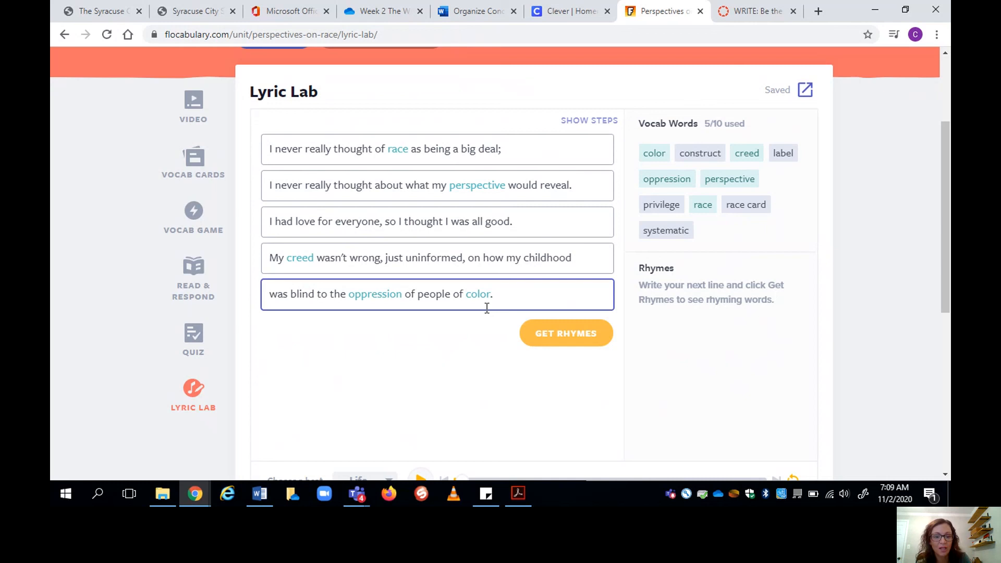
left_click(491, 294)
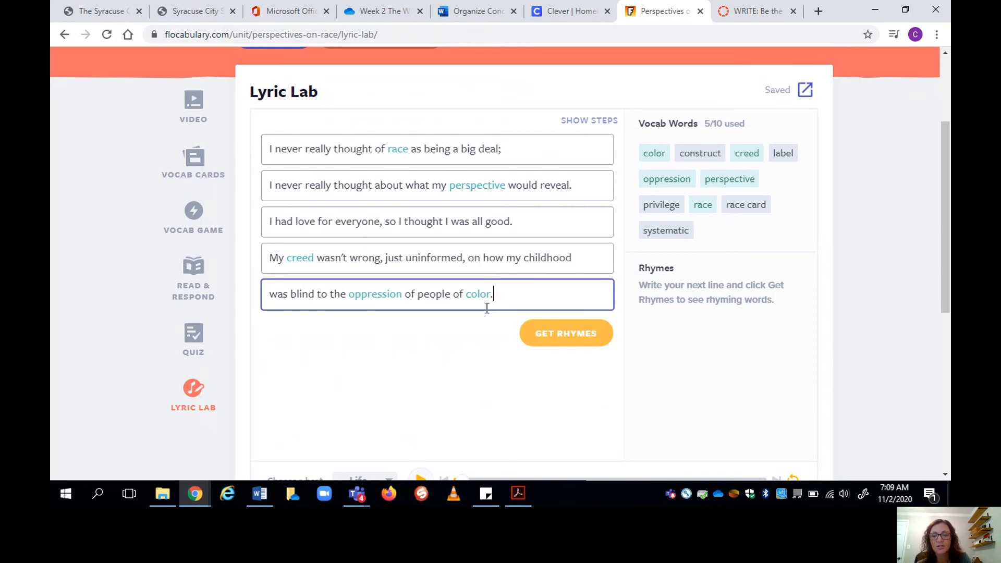
scroll("down", 3)
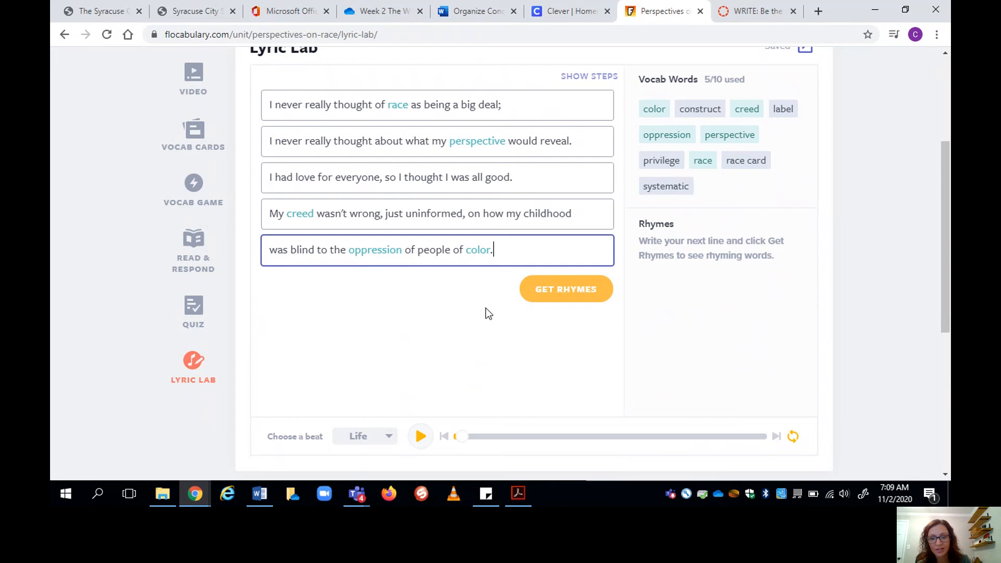
mouse_move(482, 322)
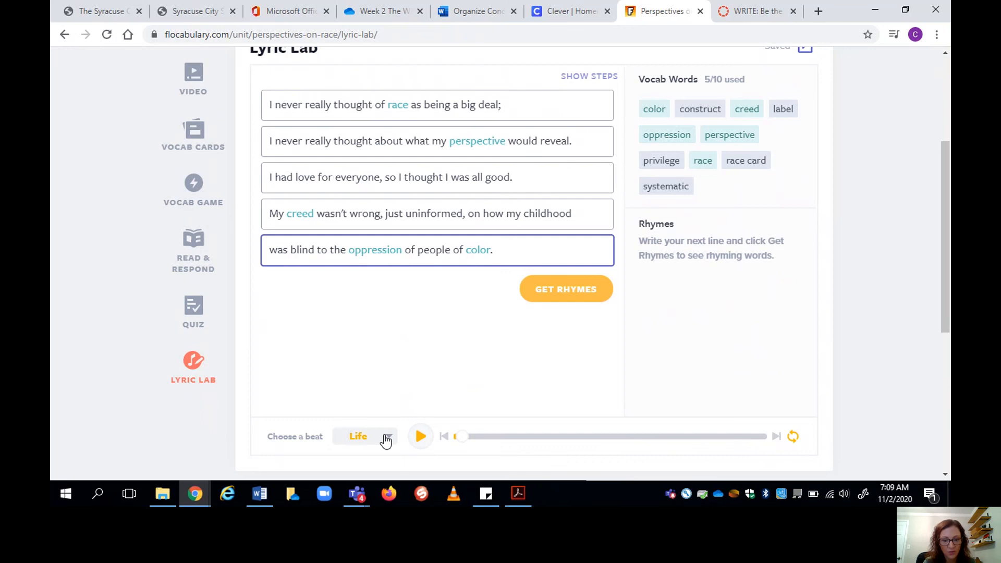
Change the beat to Breathe and stop playback.
left_click(364, 436)
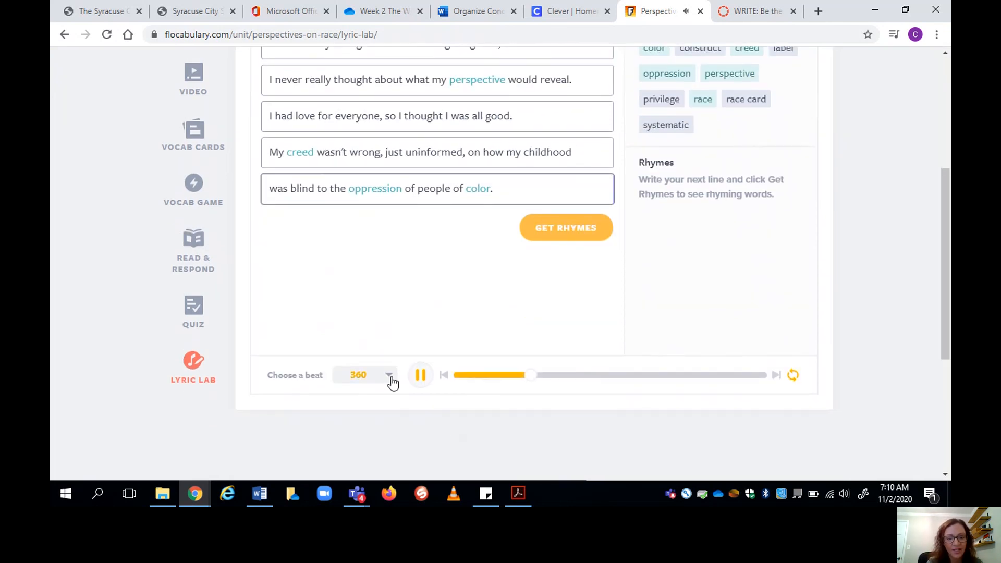
left_click(389, 375)
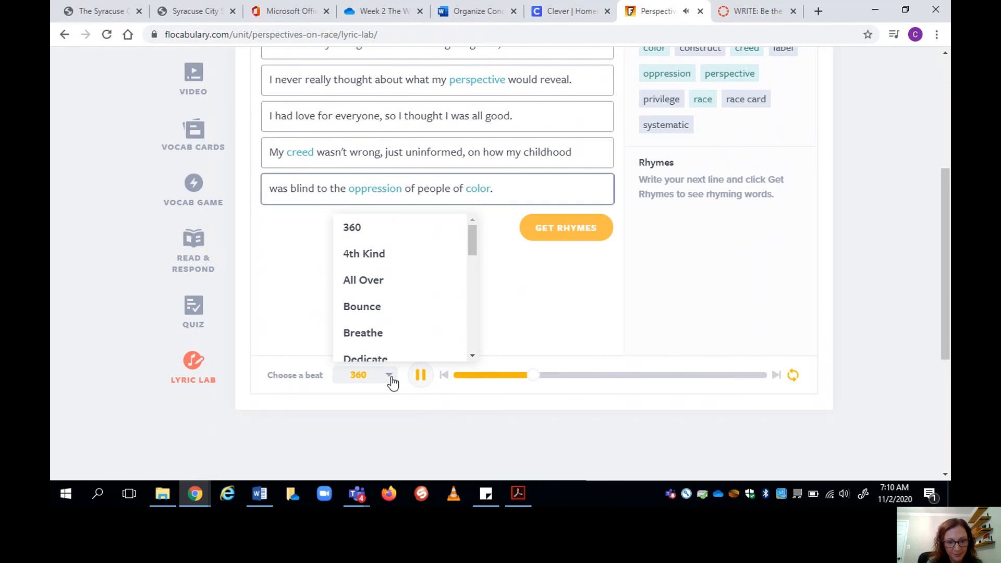
left_click(363, 332)
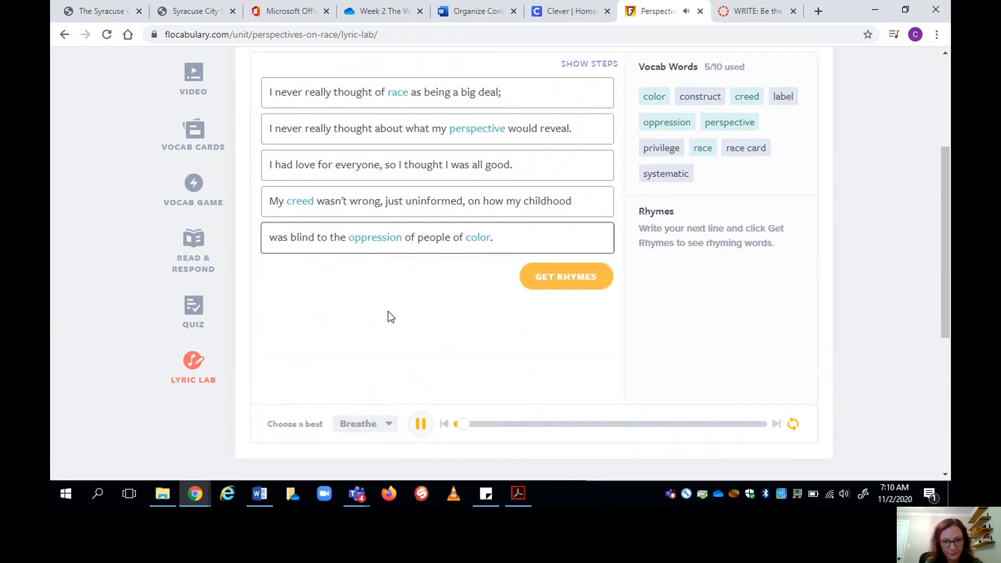
scroll("down", 3)
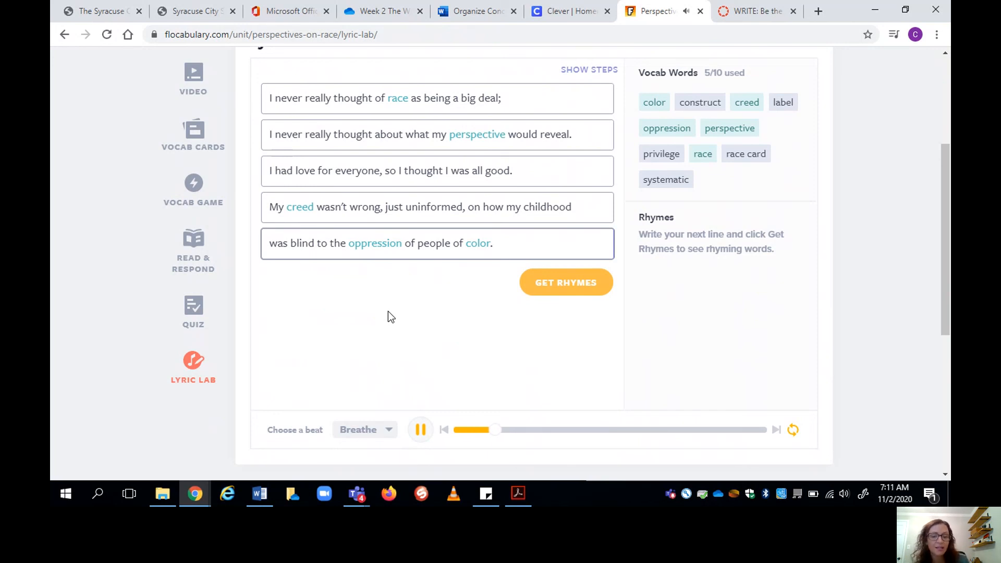
left_click(364, 428)
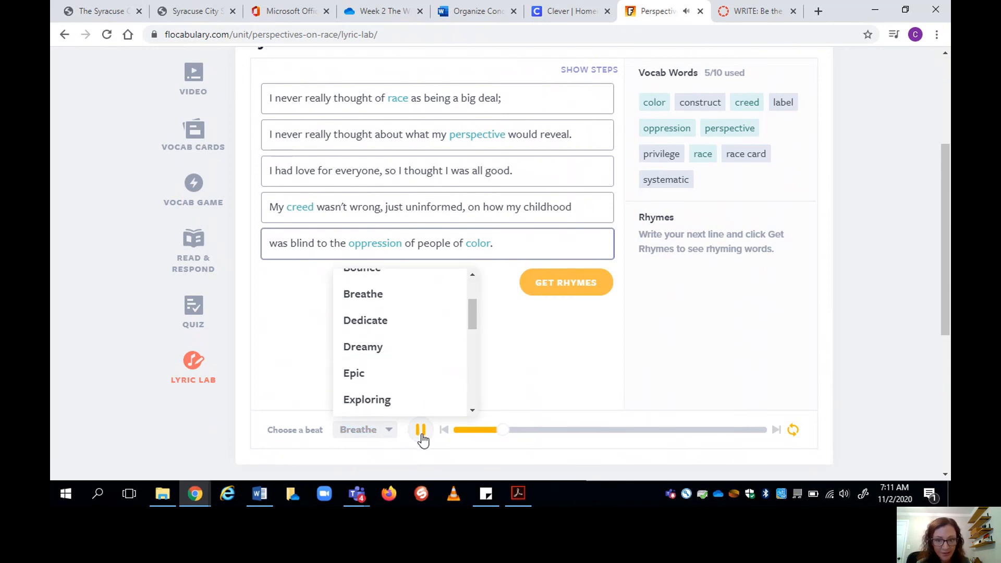
left_click(420, 430)
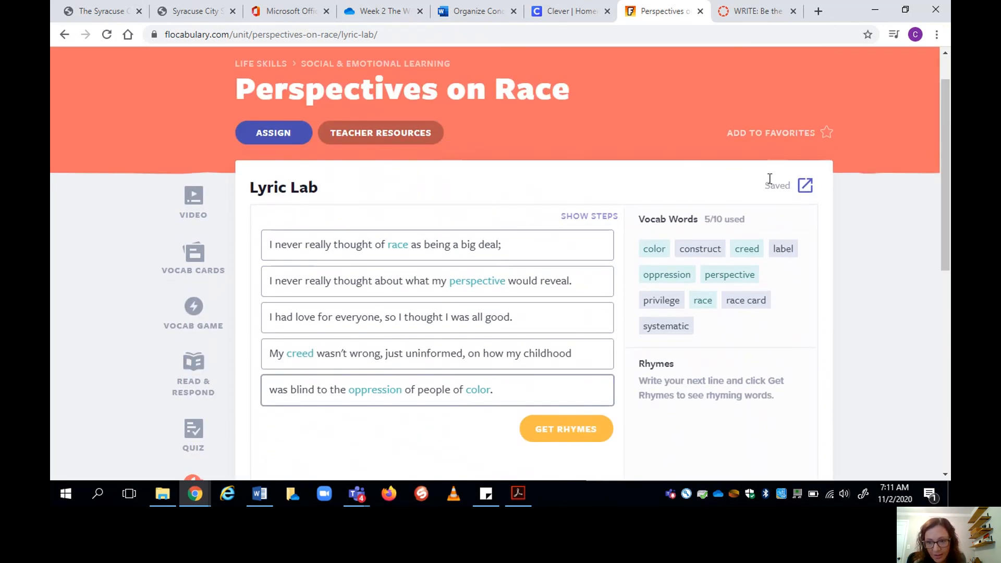
Export the rap lyrics and open the downloaded PDF.
scroll("down", 3)
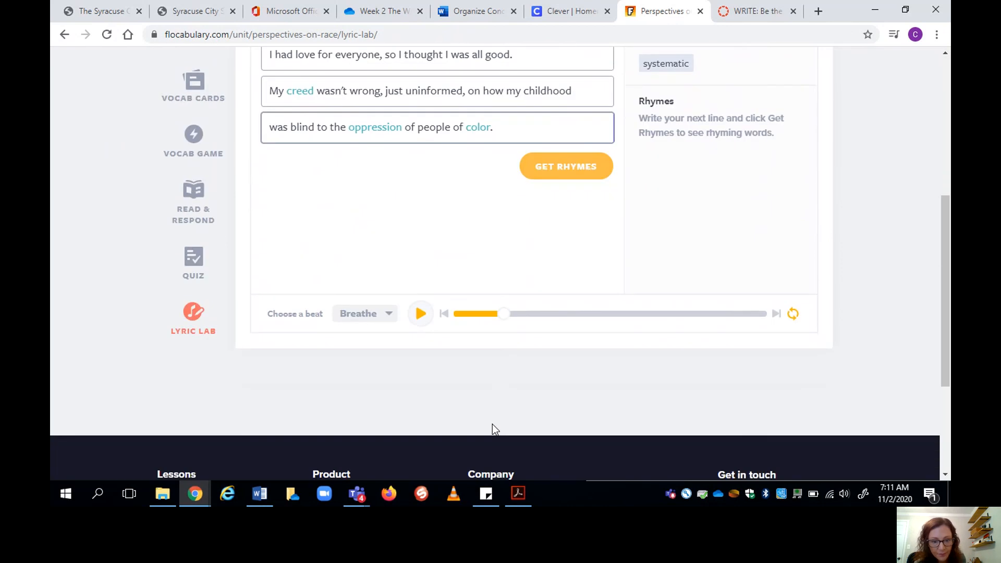
left_click(518, 493)
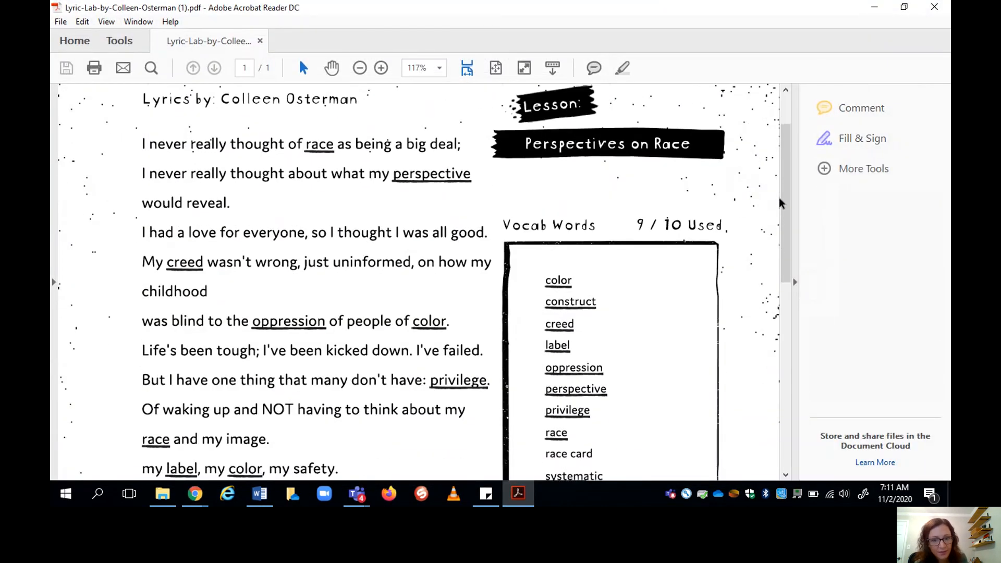
Scroll through the lyrics PDF in Acrobat Reader to its closing 'Will You?'.
scroll("down", 3)
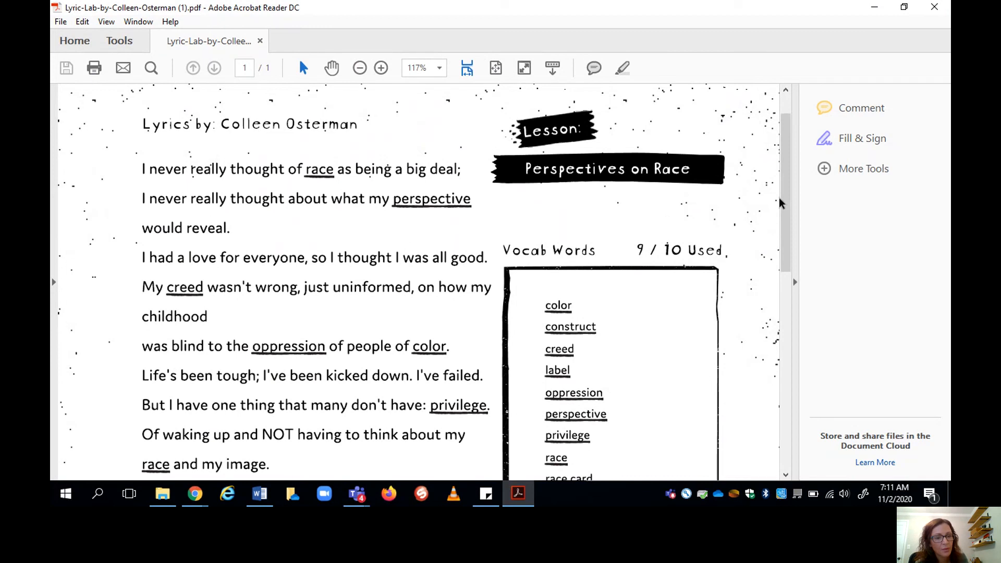
scroll("down", 3)
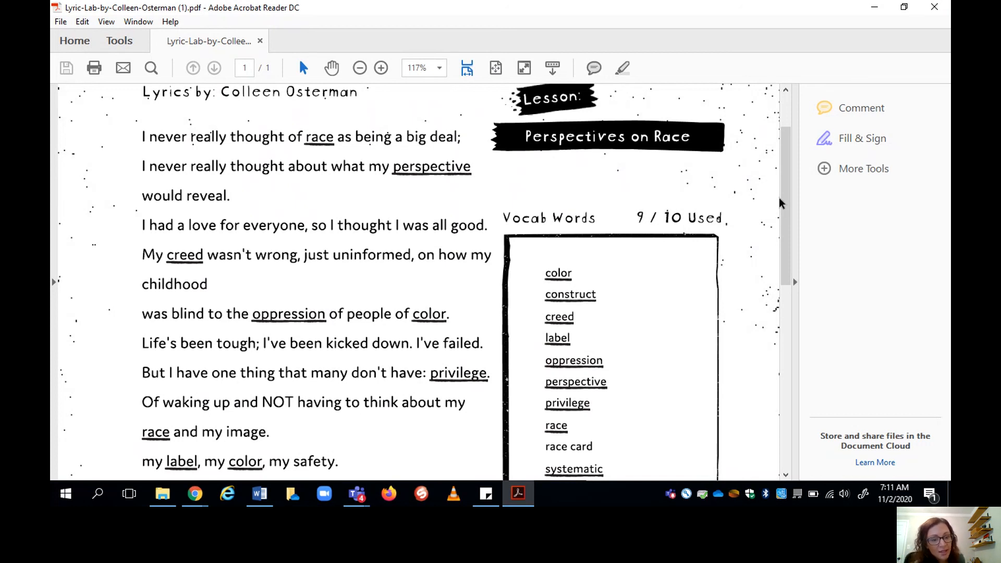
scroll("down", 3)
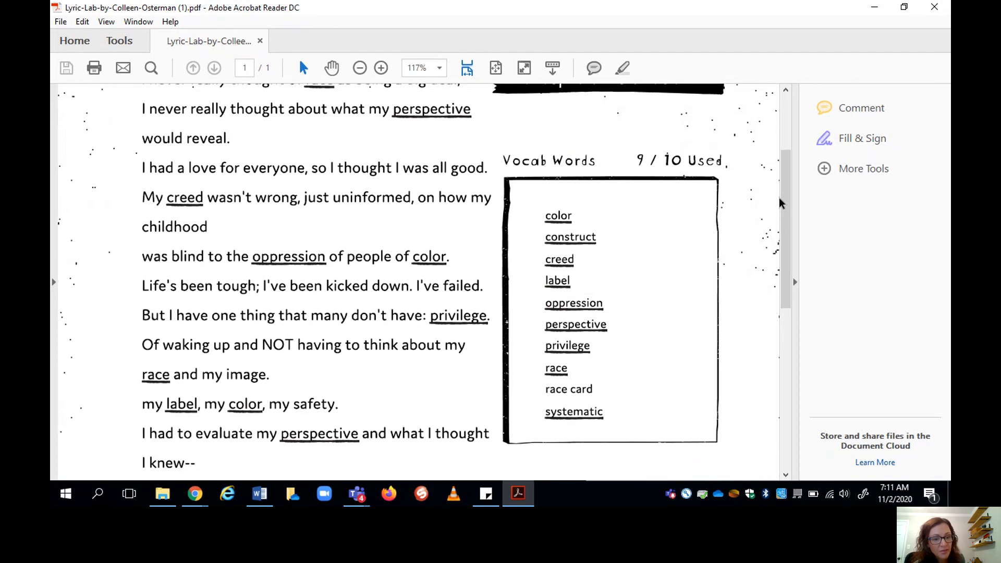
scroll("down", 3)
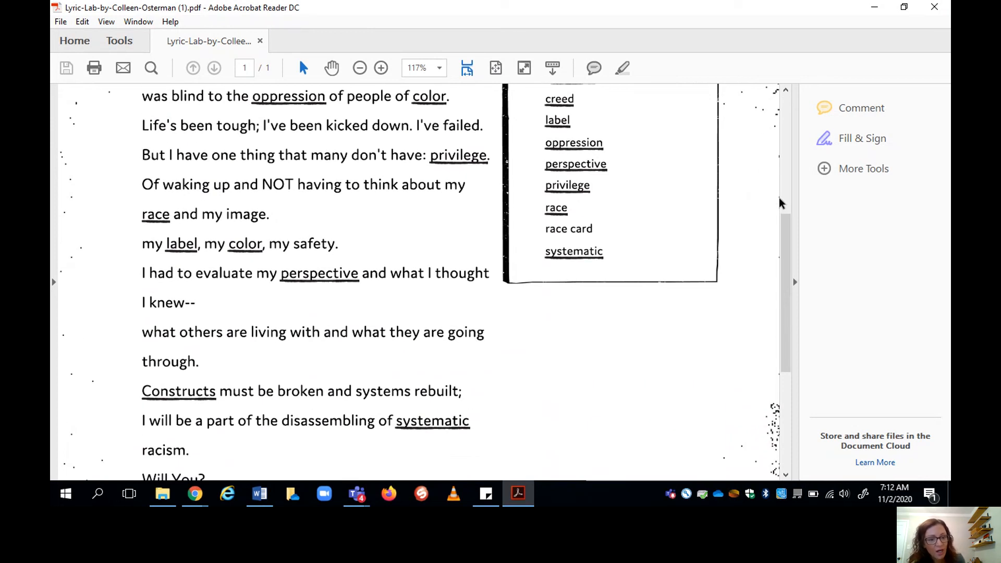
scroll("down", 3)
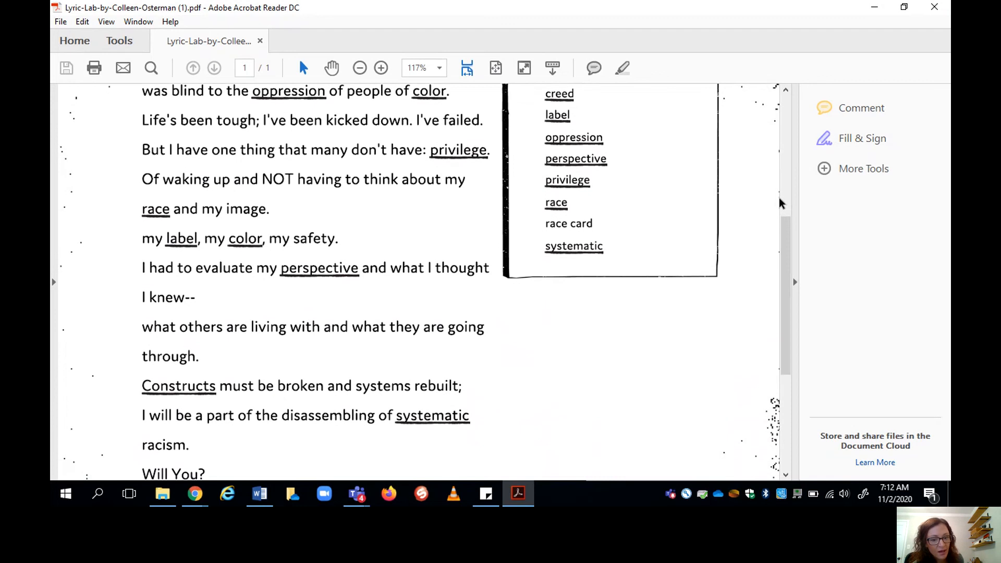
scroll("down", 3)
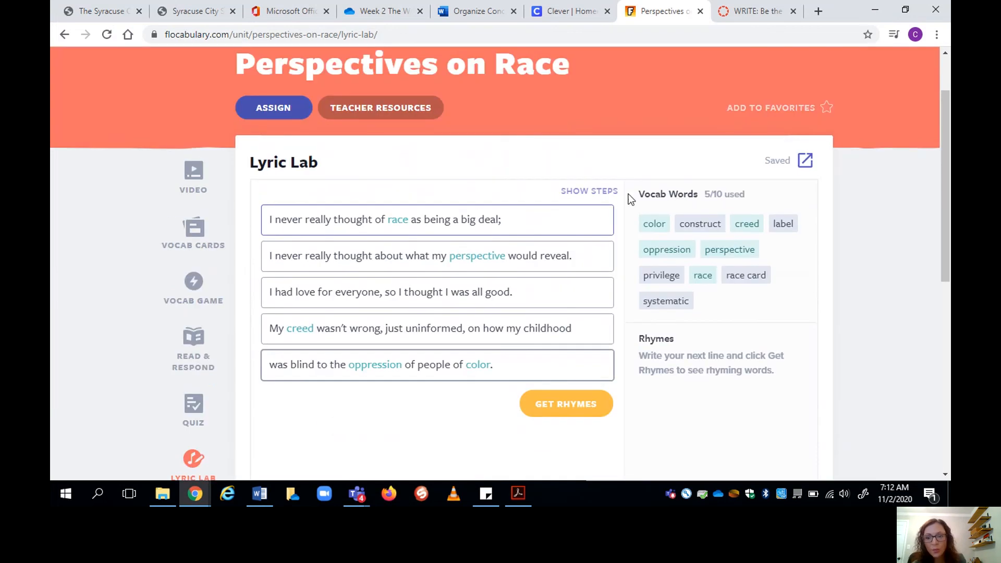
mouse_move(832, 139)
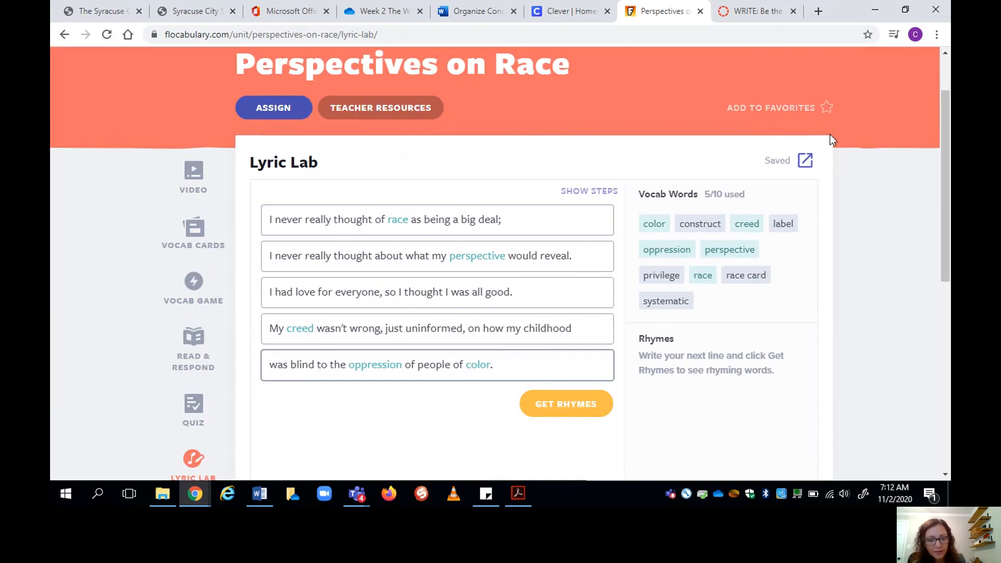
mouse_move(801, 197)
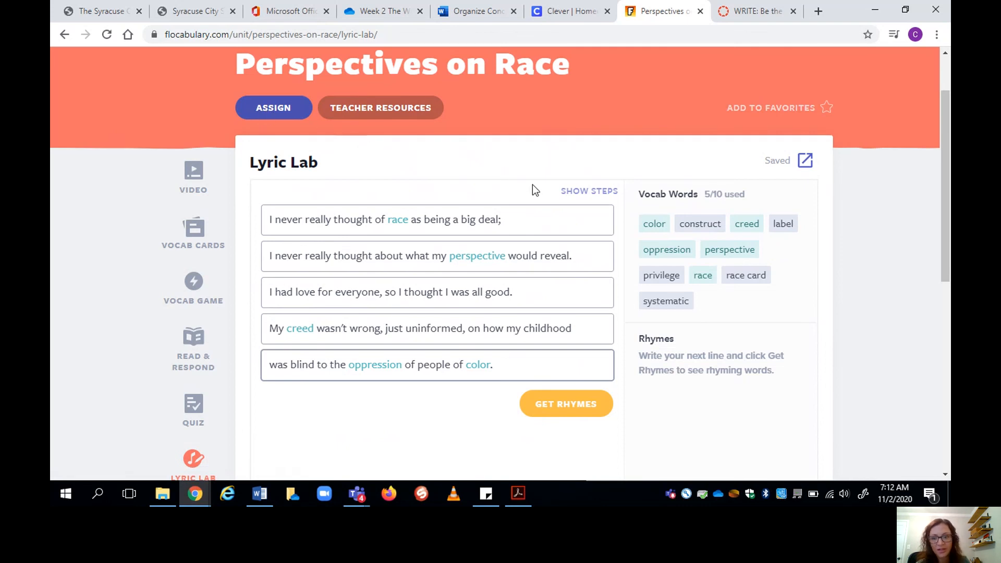
scroll("down", 3)
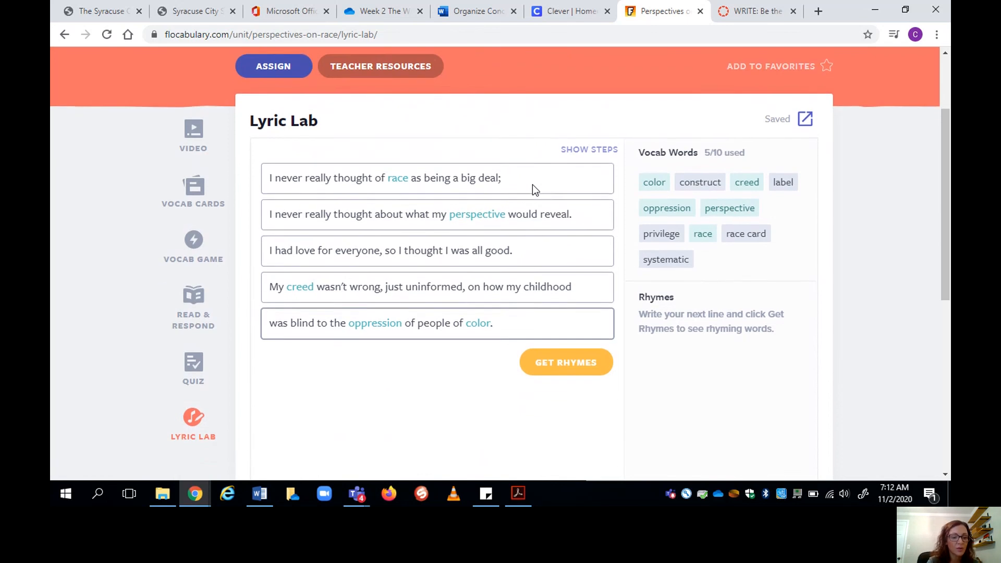
scroll("down", 3)
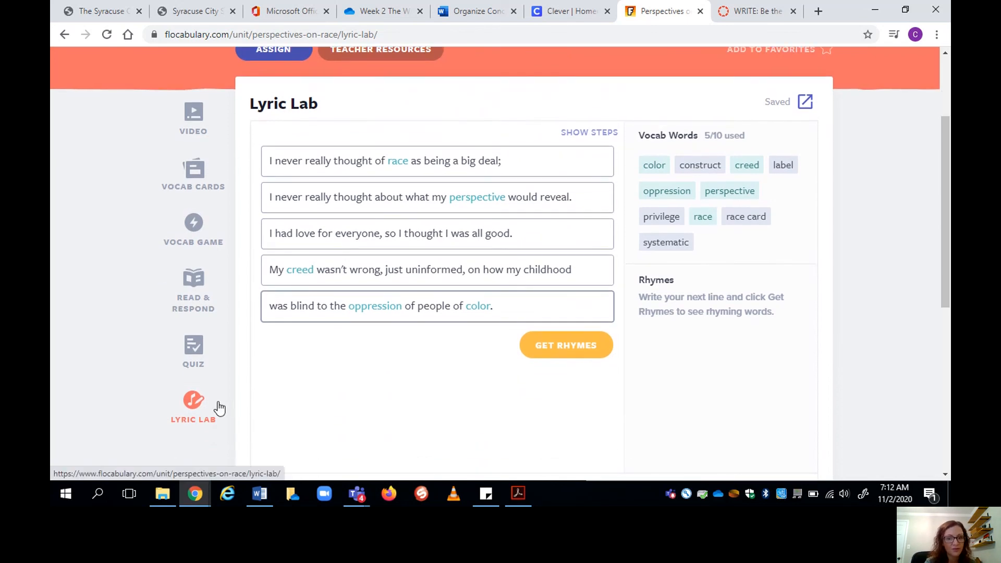